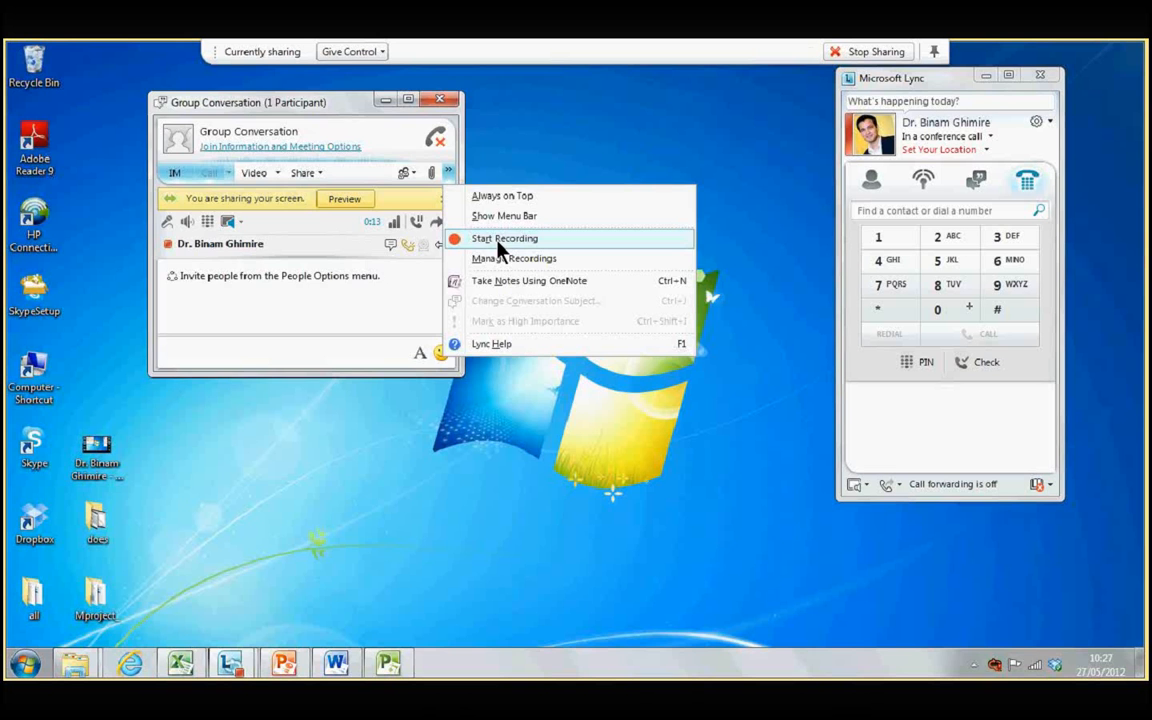
Step: Start recording the Lync screen-sharing conversation from the More Options menu
click(284, 663)
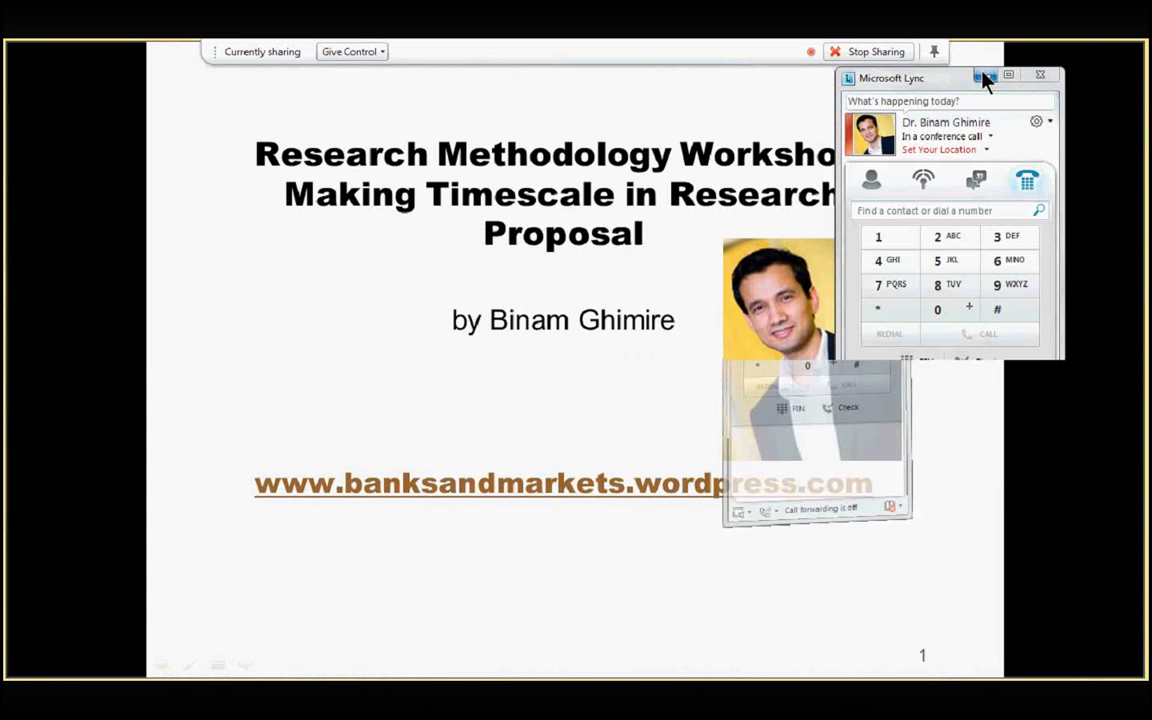
Step: Minimize the Lync window so the PowerPoint workshop title slide fills the shared screen
click(985, 77)
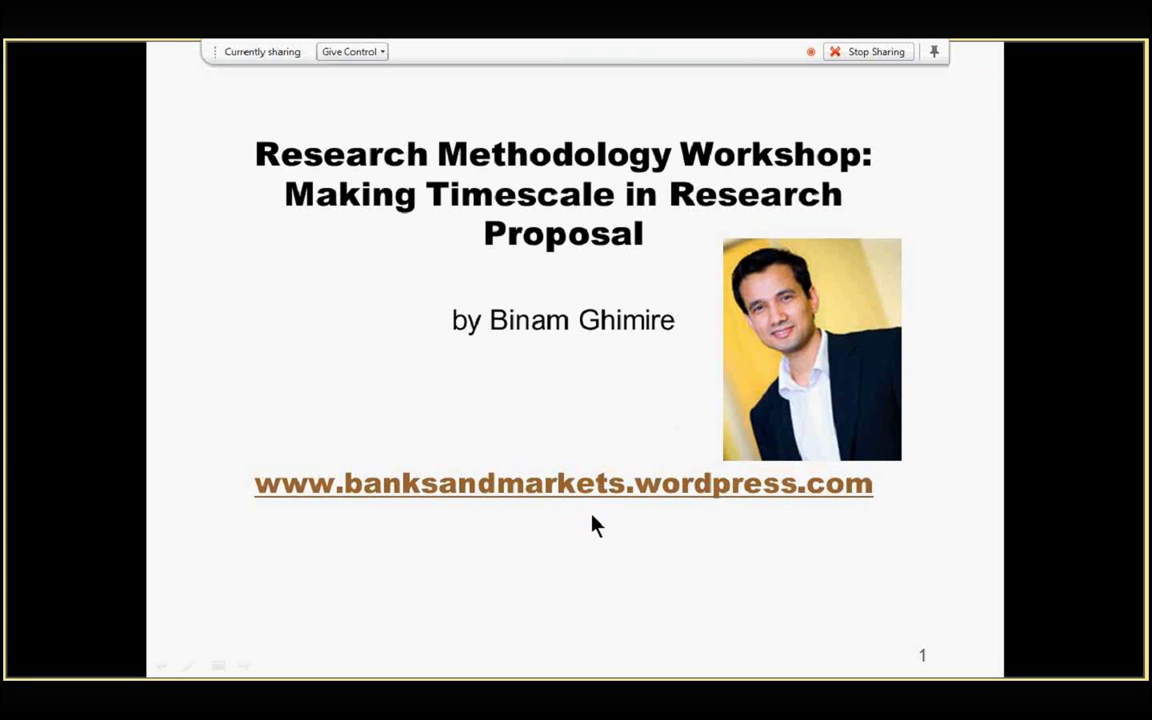
mouse_move(588, 519)
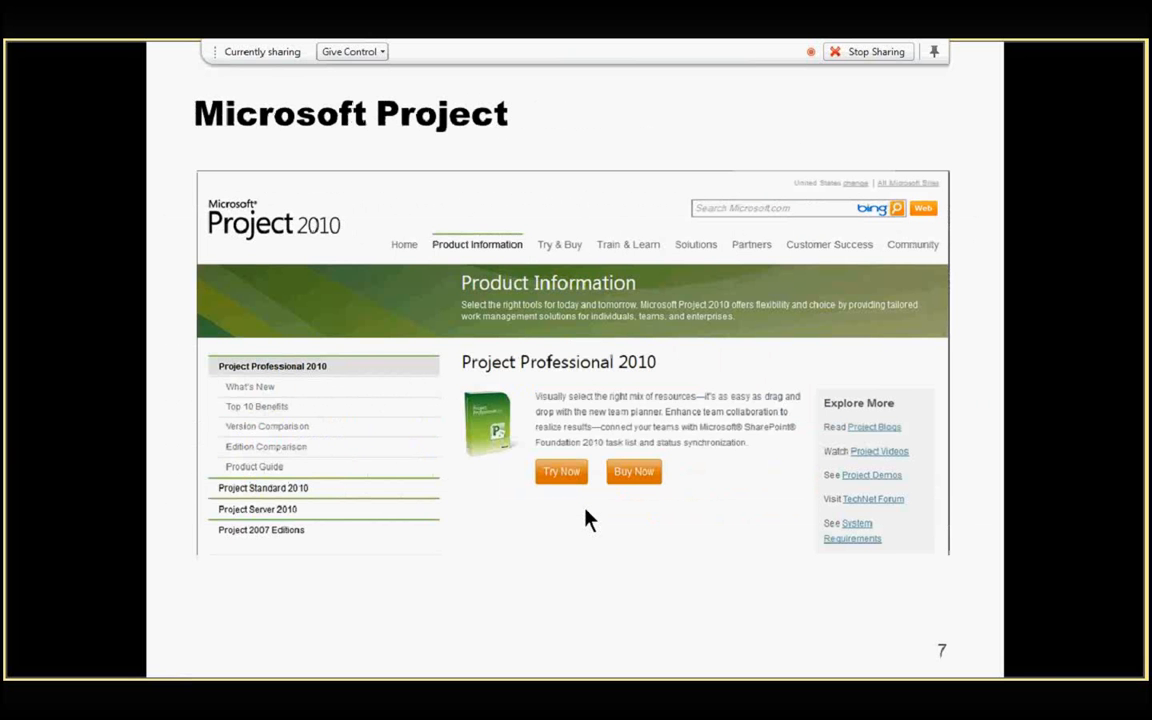
Step: Leave the PowerPoint slideshow for the shared Windows desktop
key(Right)
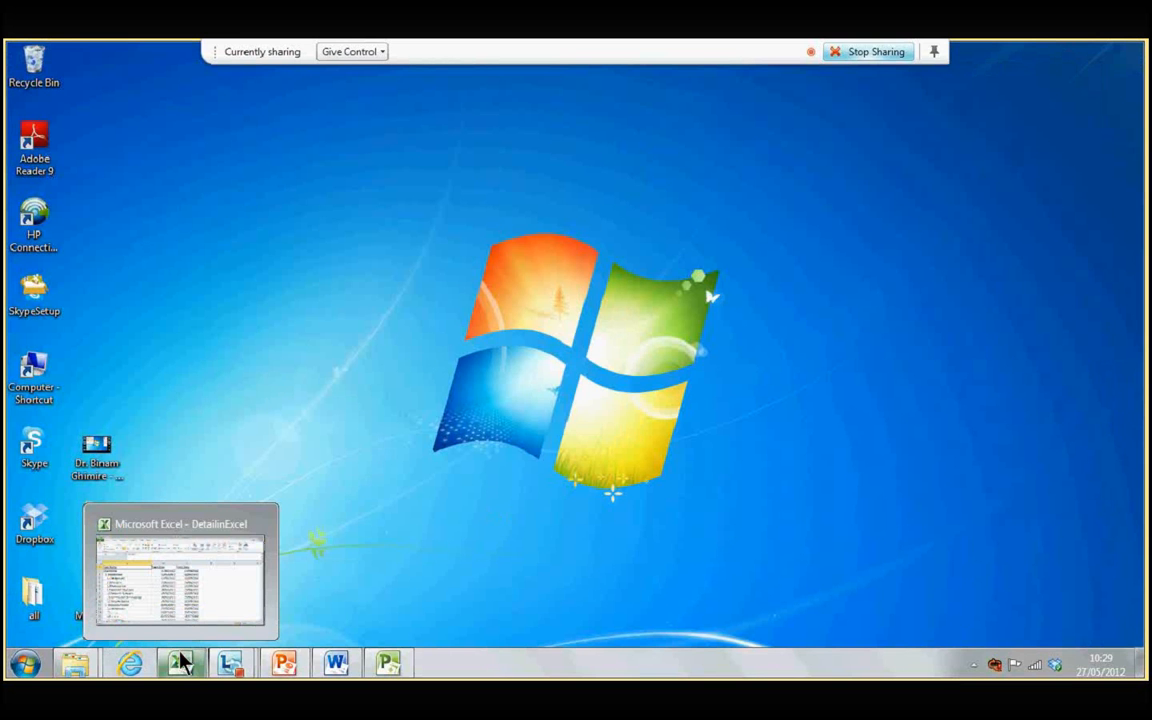
Step: Copy task names A2:A30 from DetailinExcel into Project's Task Name column
click(180, 570)
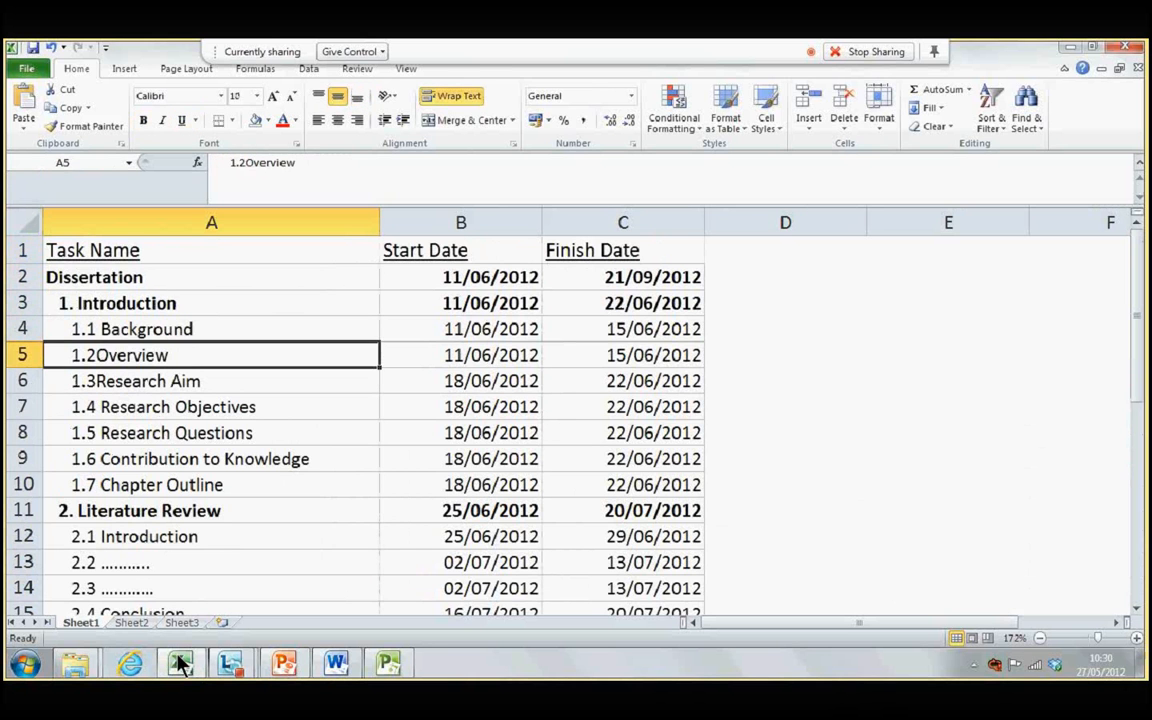
click(138, 510)
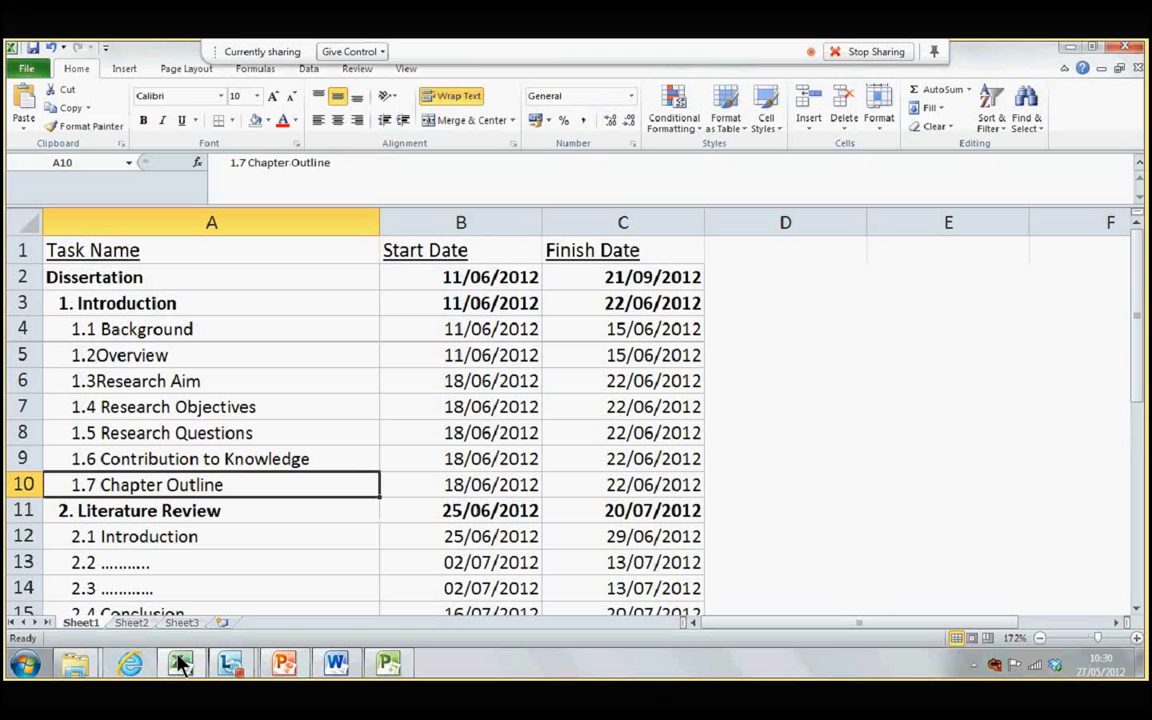
click(120, 355)
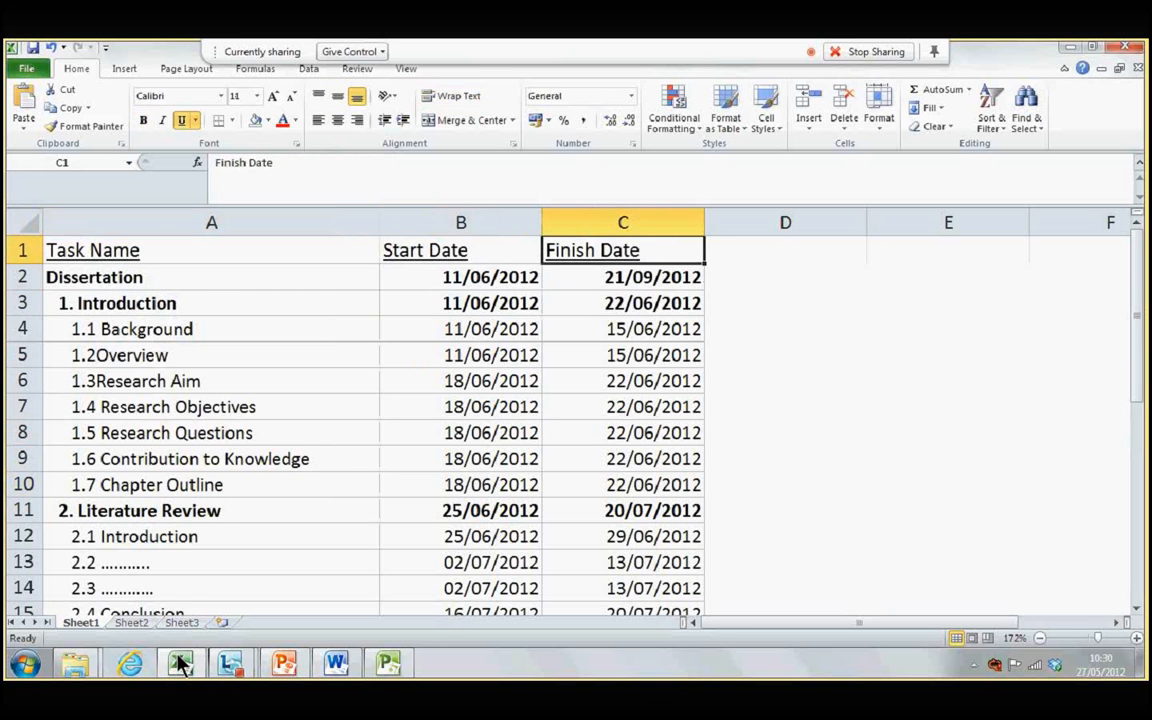
click(94, 277)
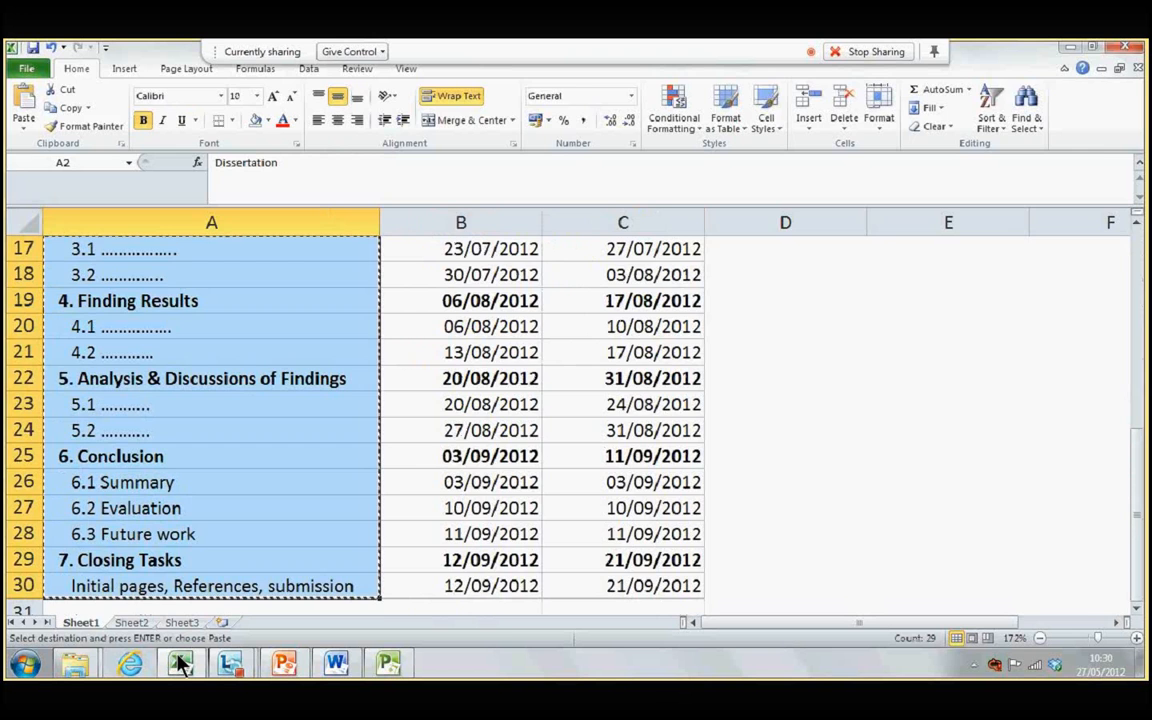
click(387, 663)
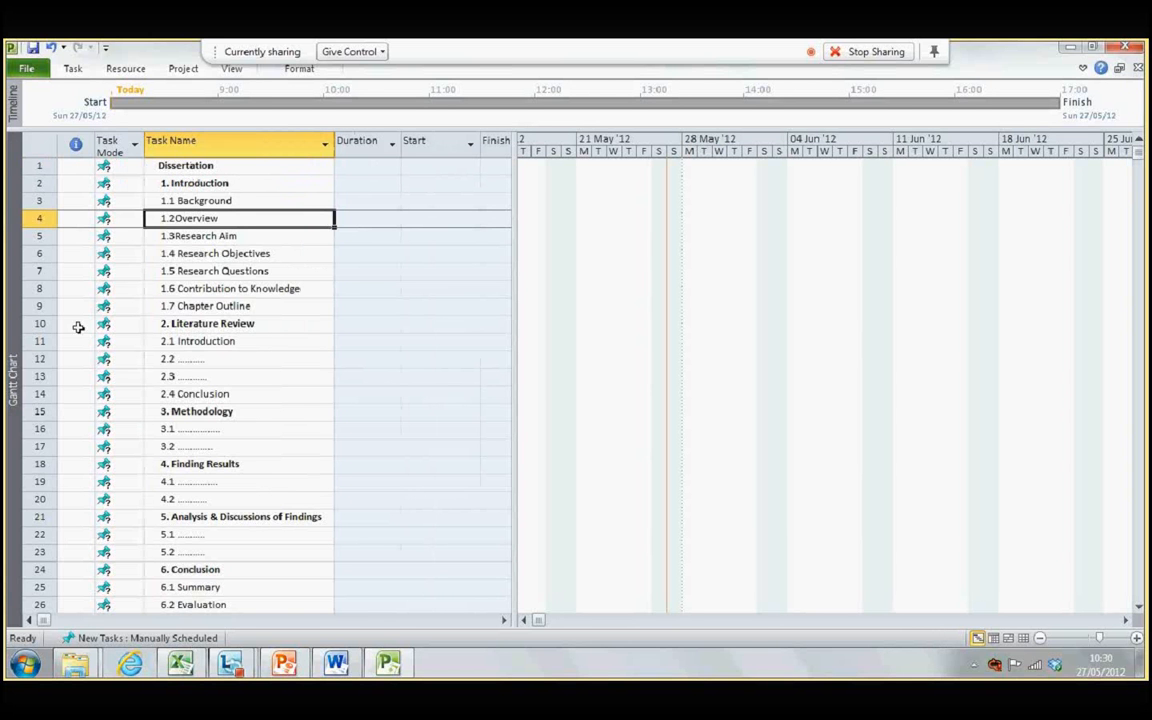
mouse_move(255, 417)
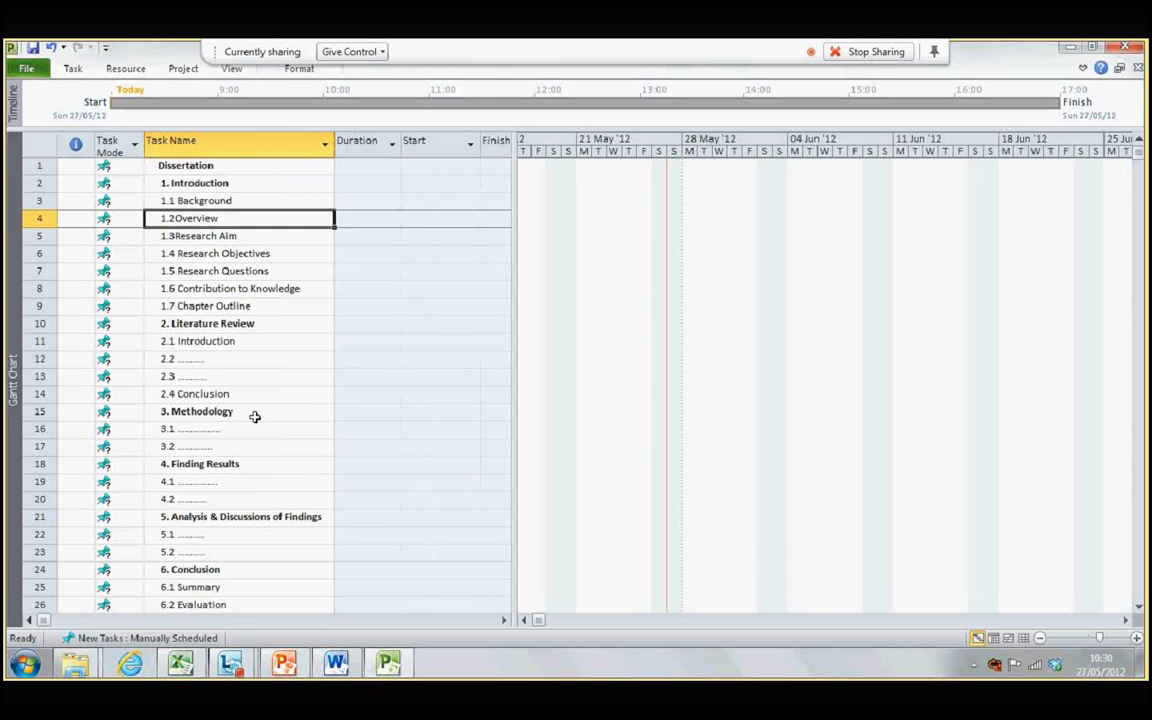
mouse_move(223, 207)
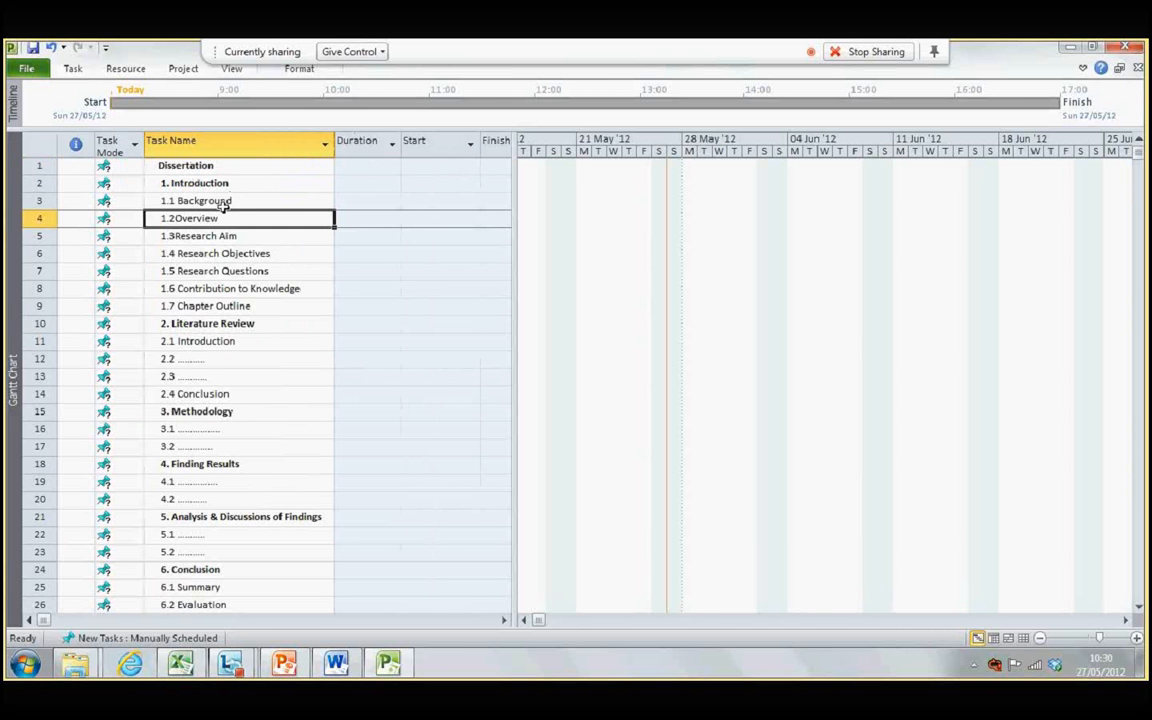
Step: Indent task rows 2 to 29 beneath Dissertation, making it the summary task
click(200, 200)
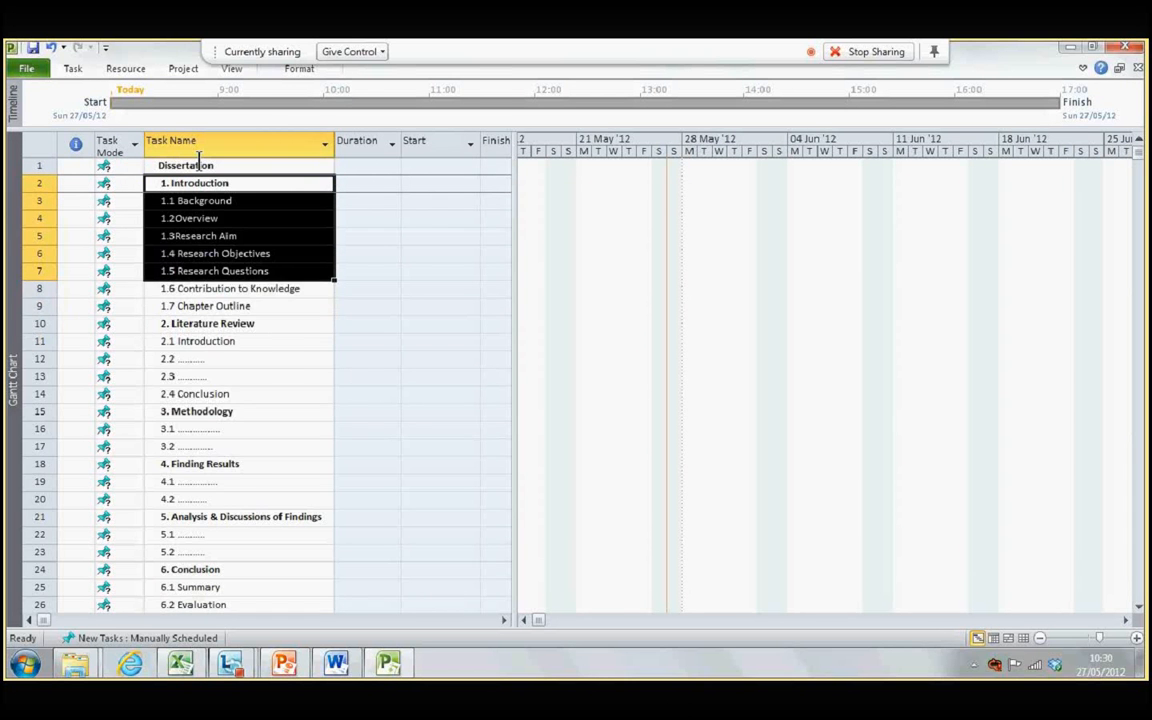
scroll(down, 3)
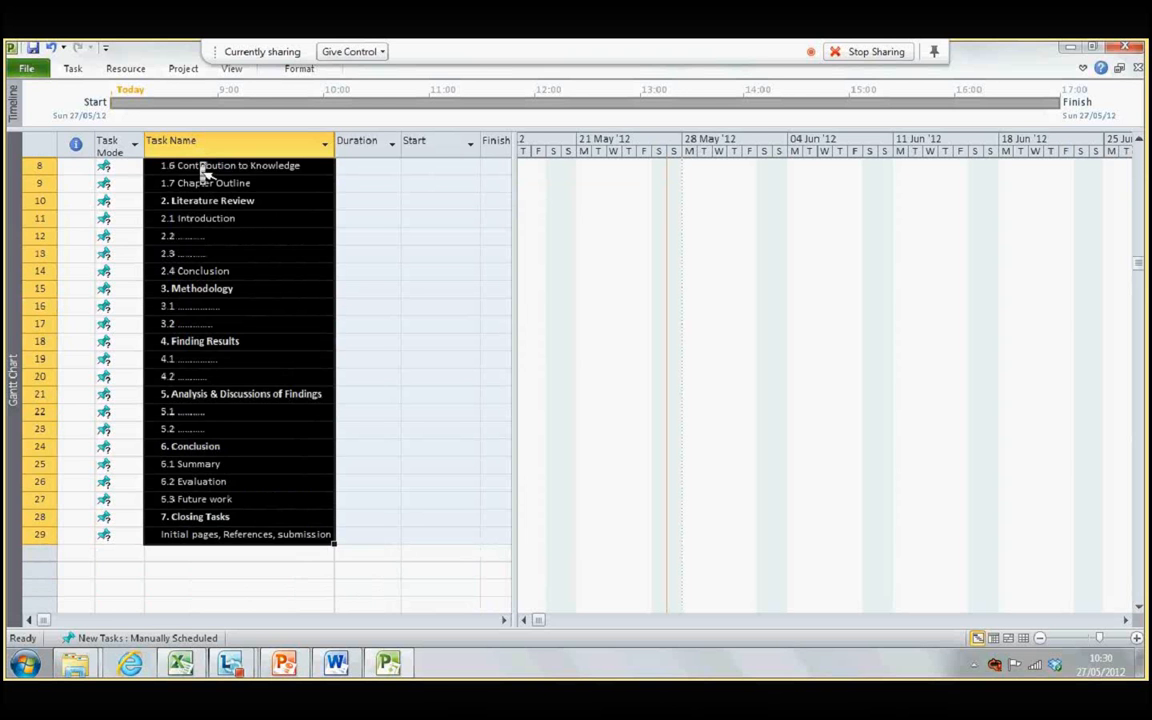
click(72, 68)
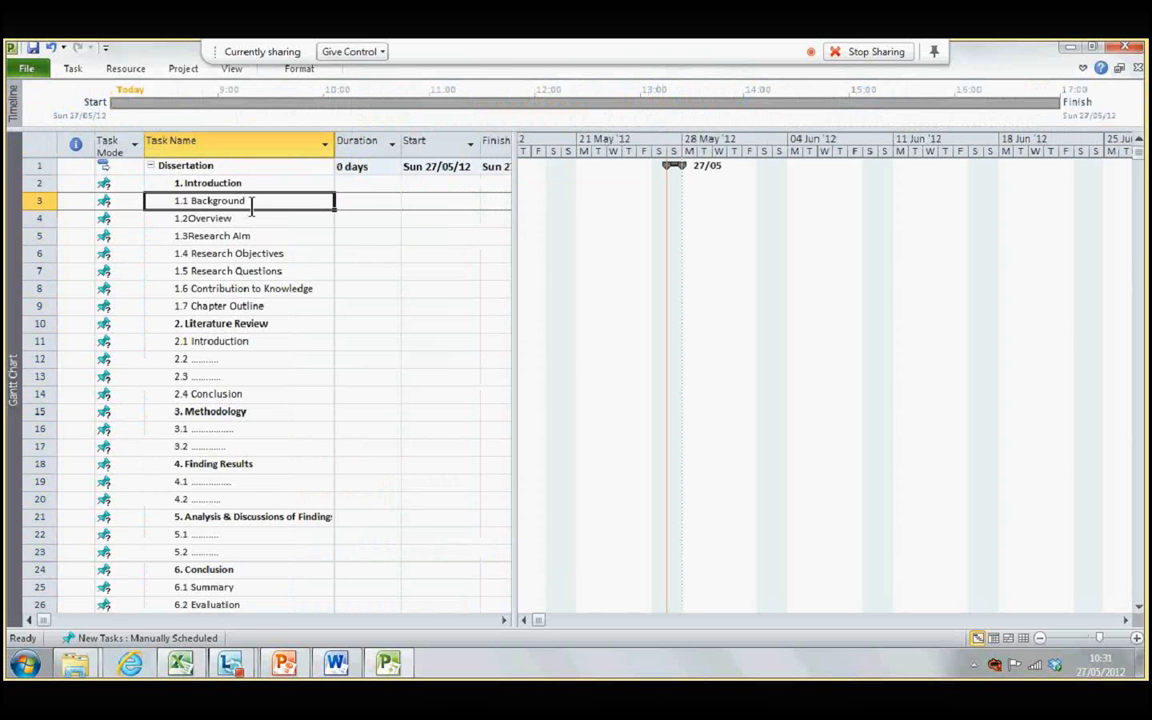
Step: Indent Introduction subtasks 1.1 to 1.7 beneath the Introduction chapter
click(238, 218)
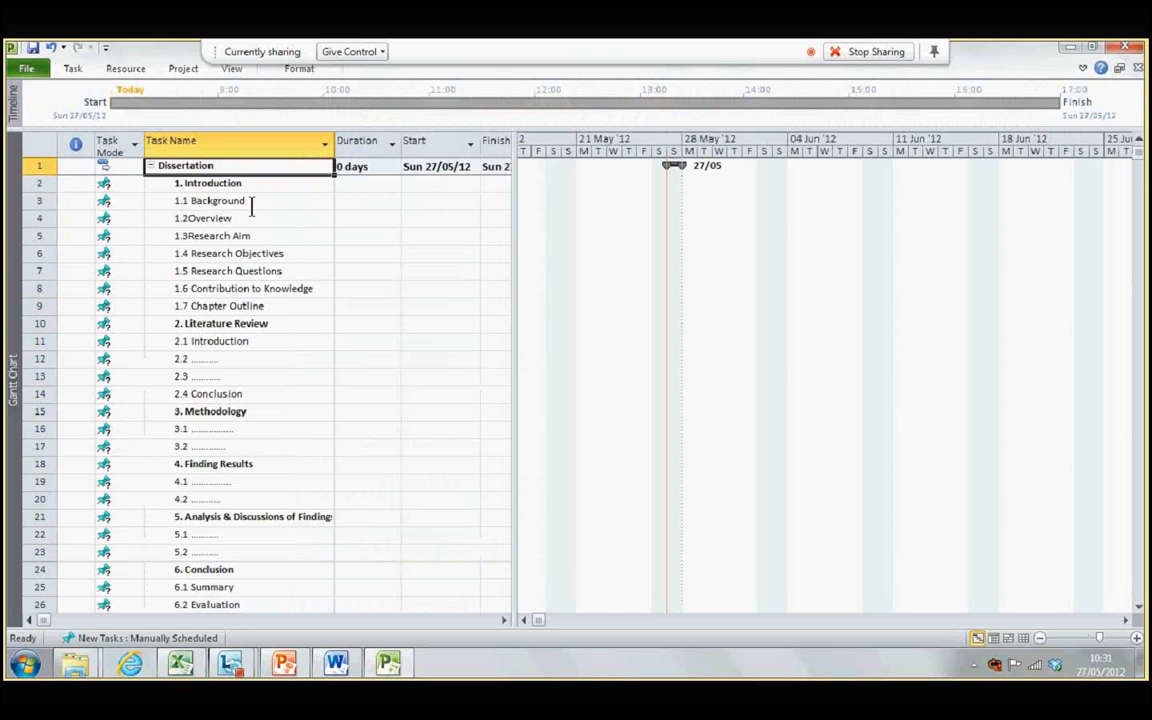
click(237, 200)
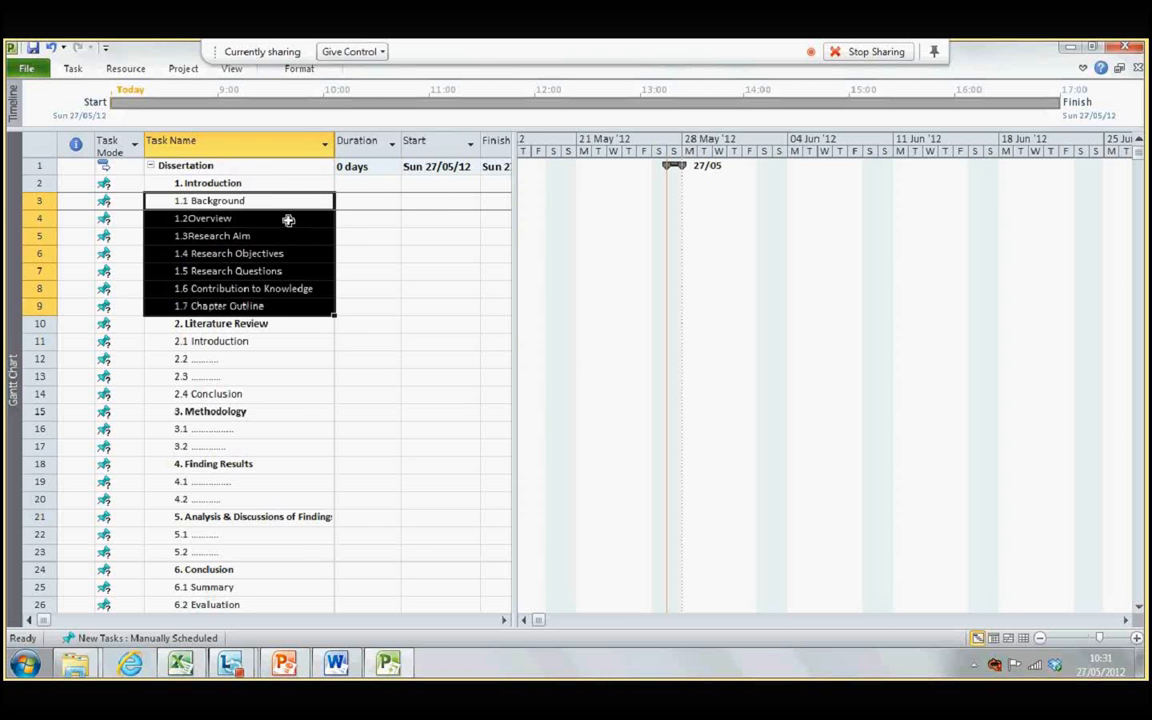
right_click(203, 218)
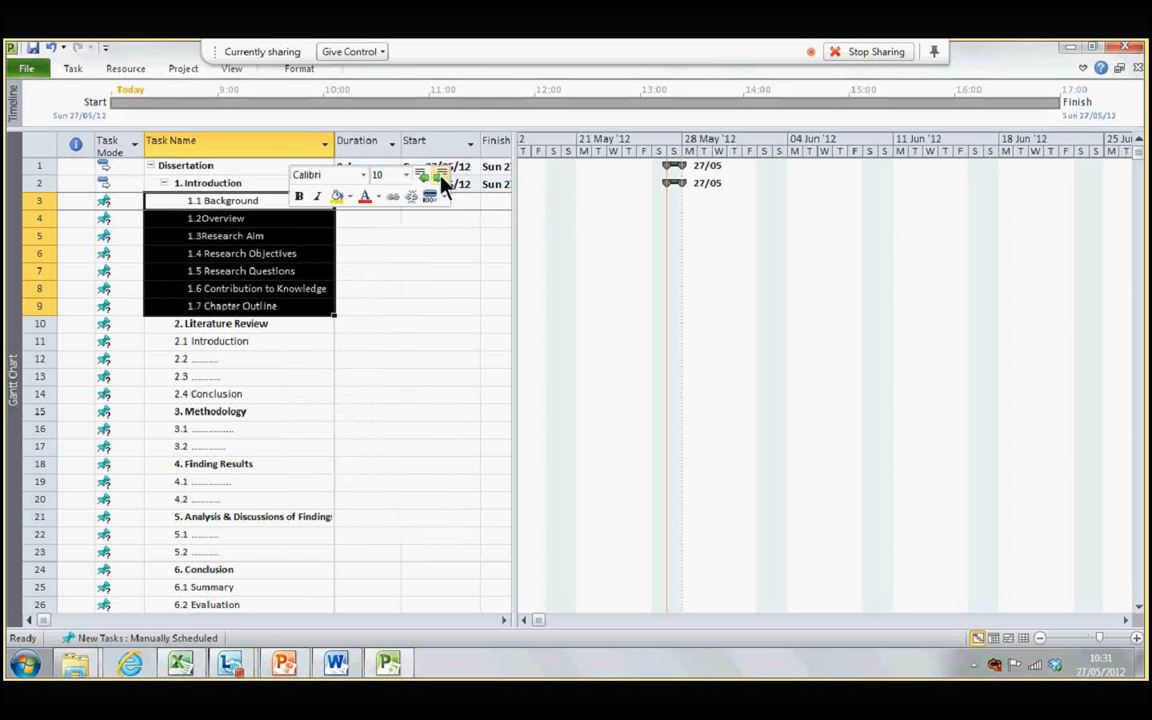
click(210, 341)
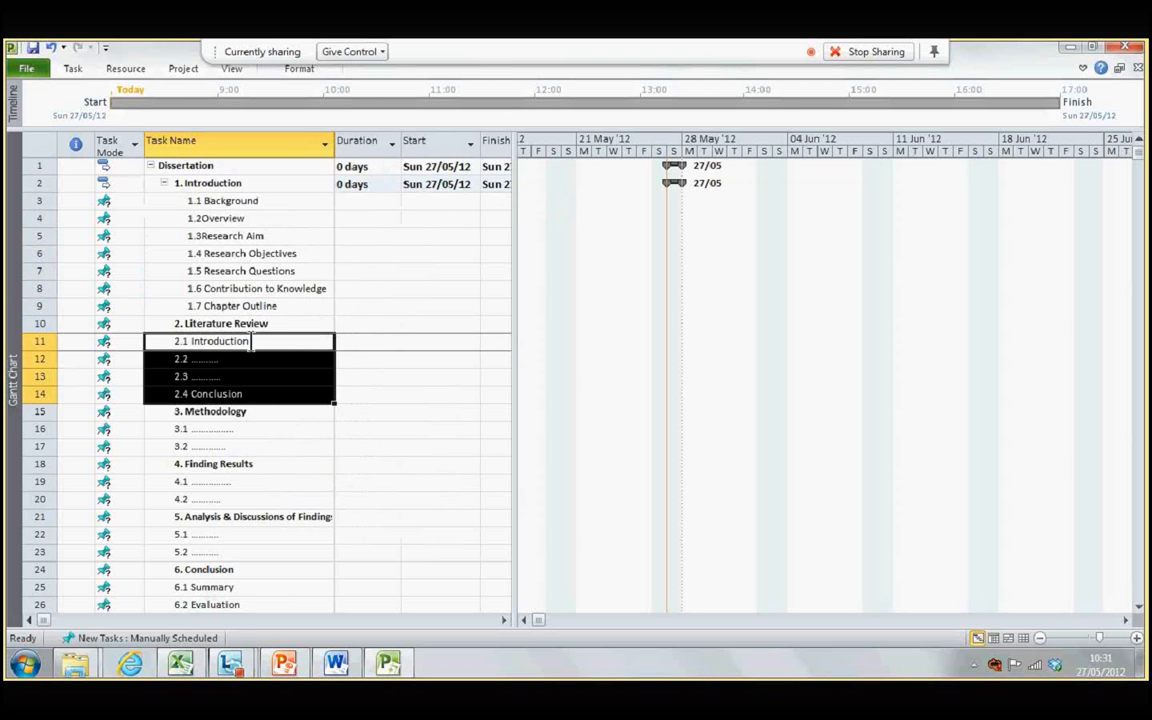
Step: Indent the Literature Review, Methodology (3.1, 3.2) and Analysis & Discussions subtasks
right_click(210, 341)
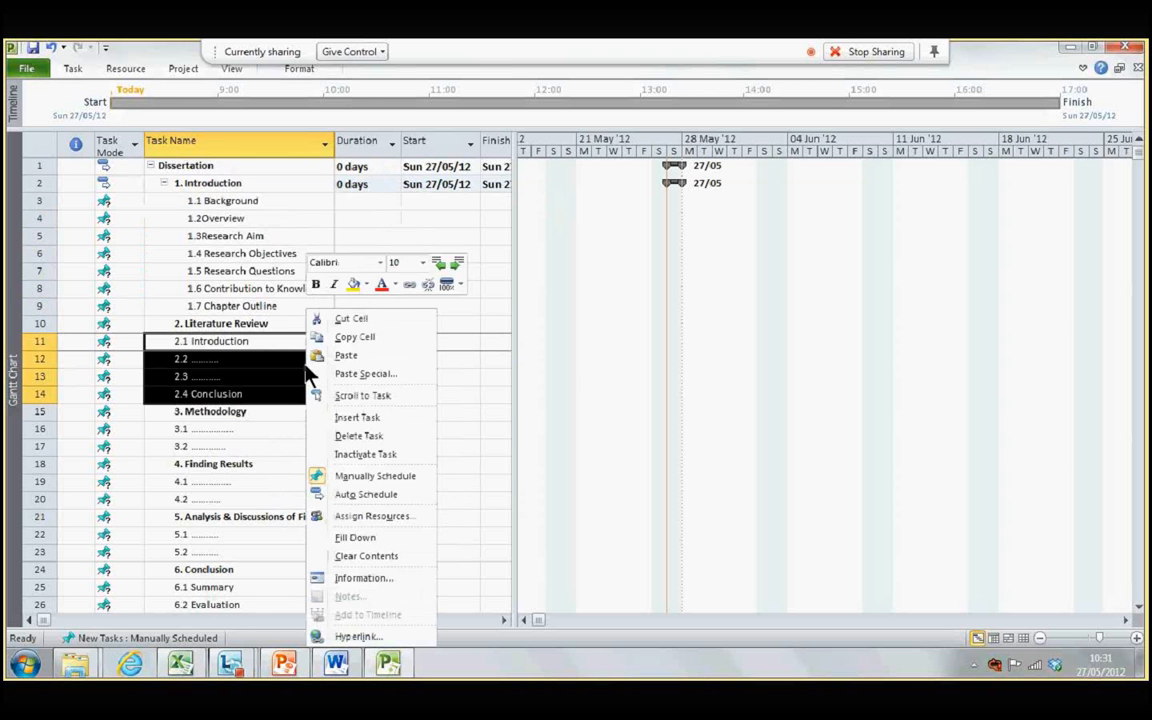
mouse_move(457, 263)
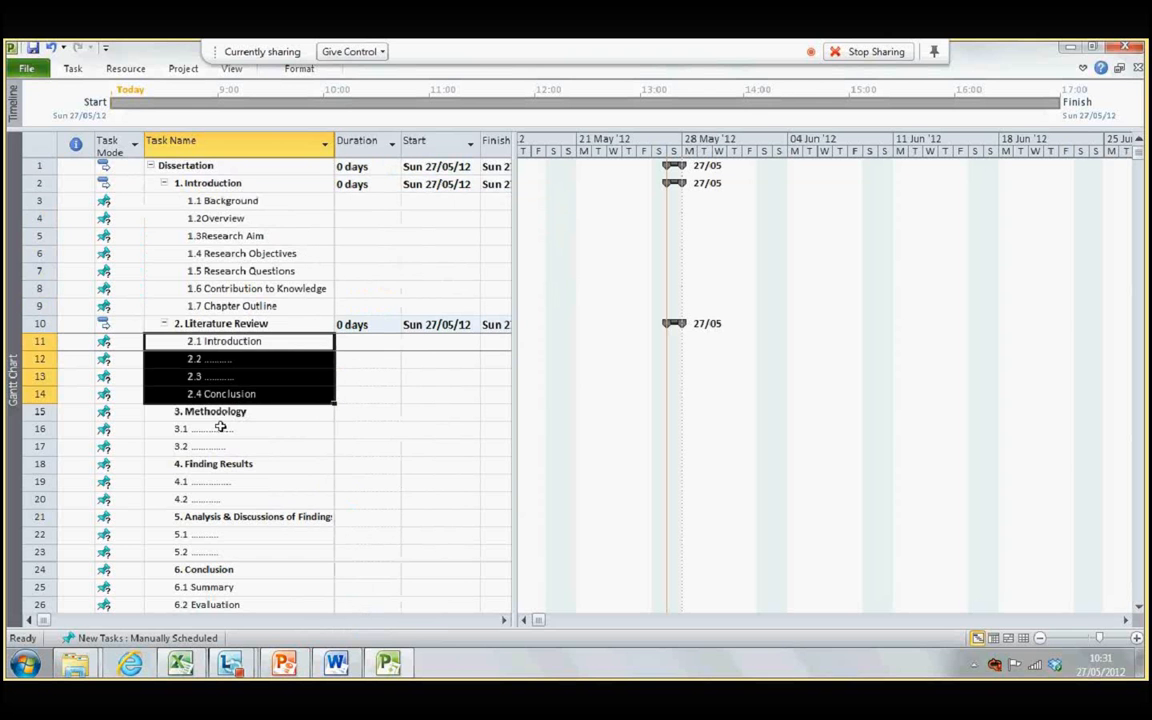
click(240, 437)
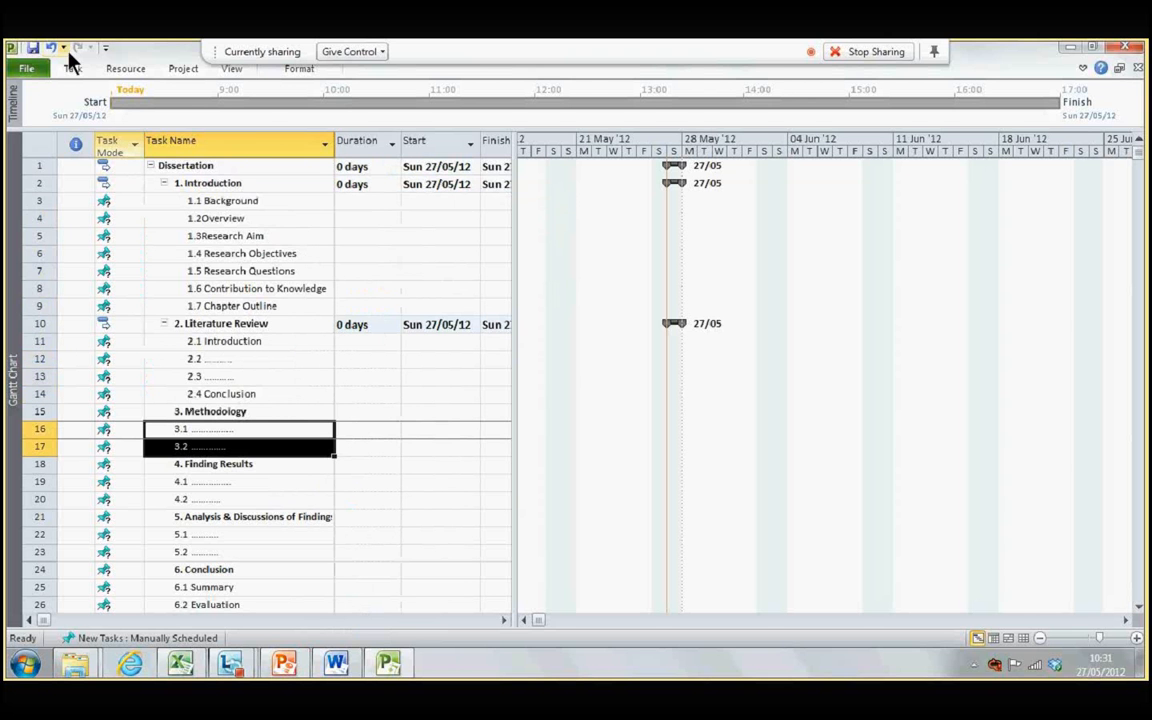
click(72, 68)
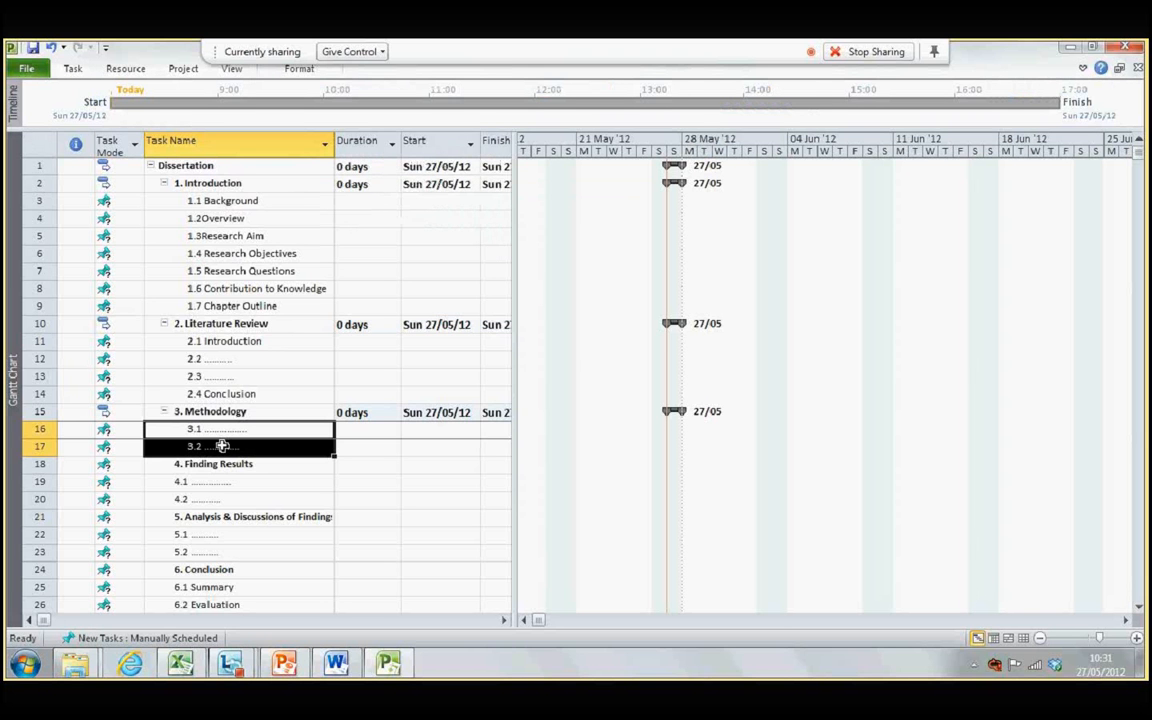
right_click(195, 481)
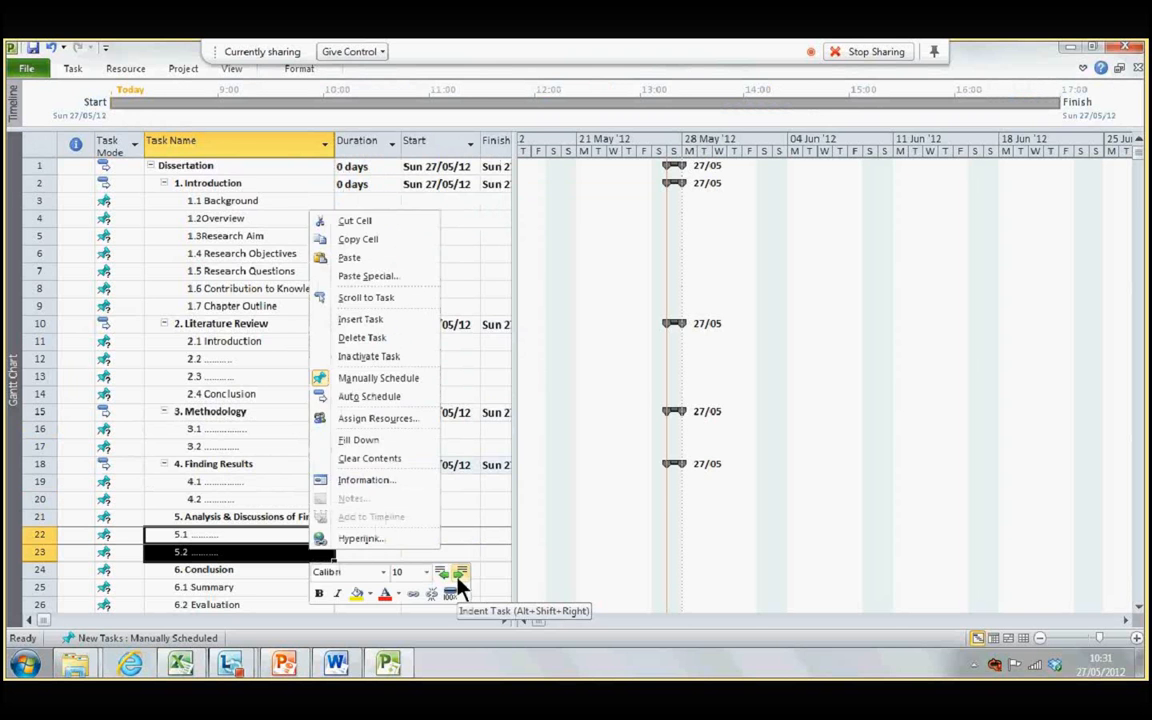
click(459, 571)
text(Initial pages, References, submission)
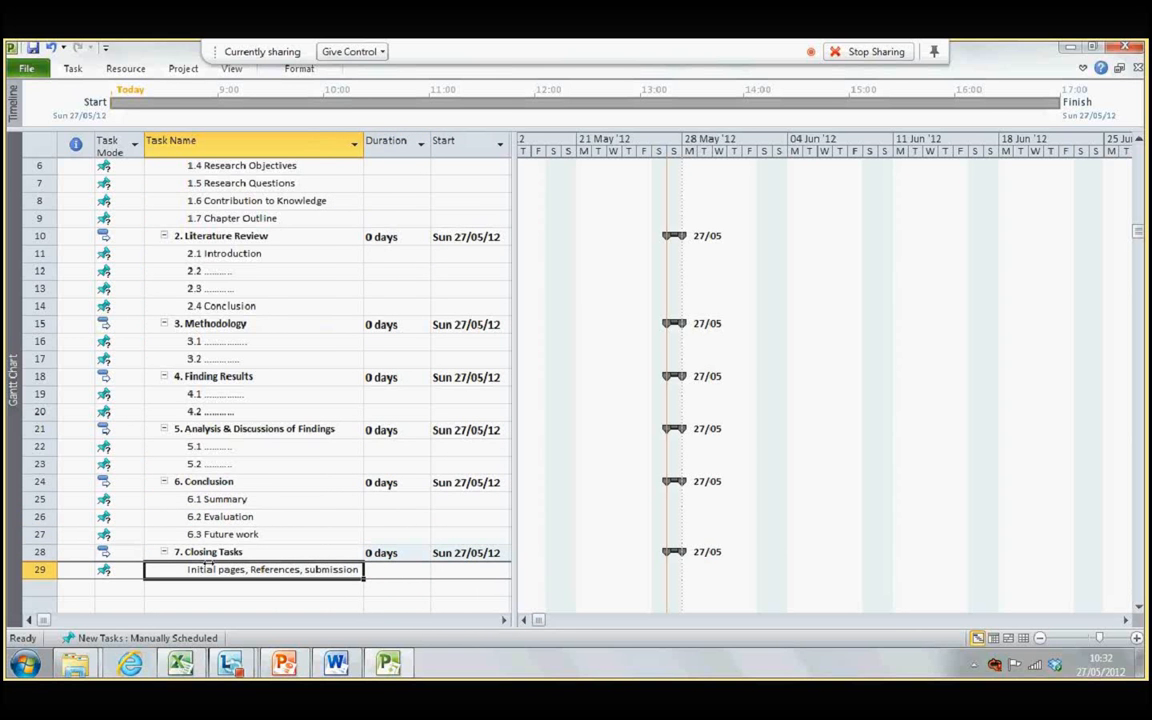
mouse_move(307, 452)
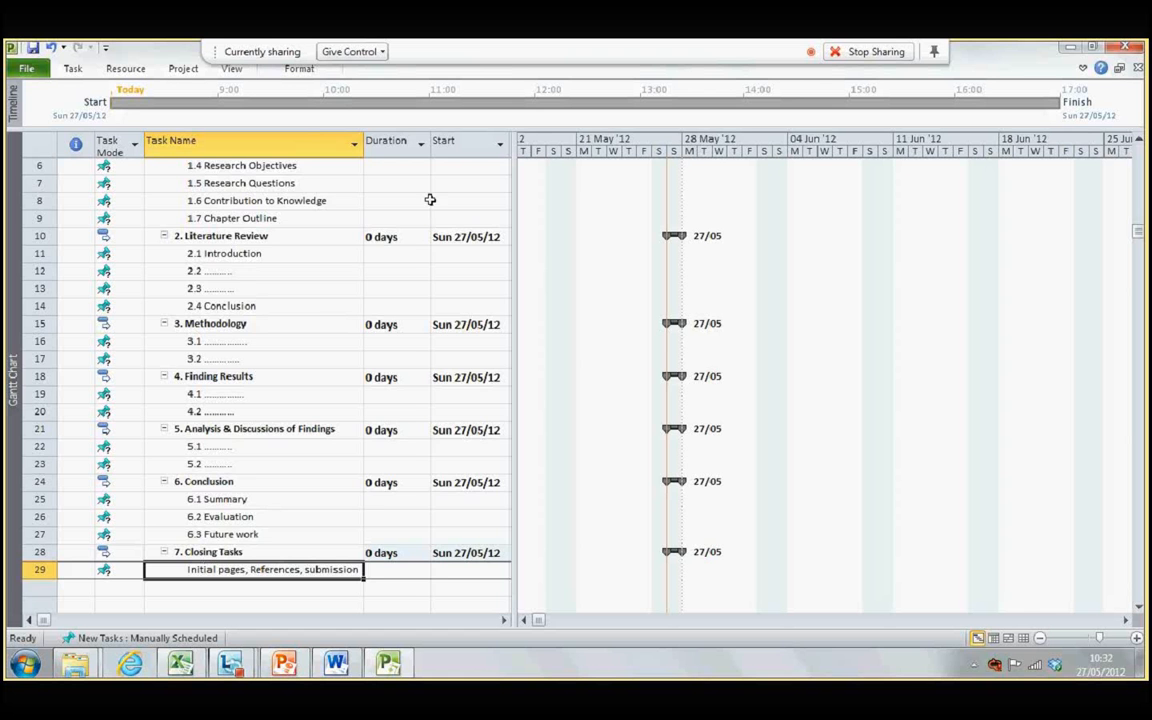
Step: Scroll up the task table showing Dissertation spanning 75 days, 11/06/12 to 21/09/12
scroll(up, 3)
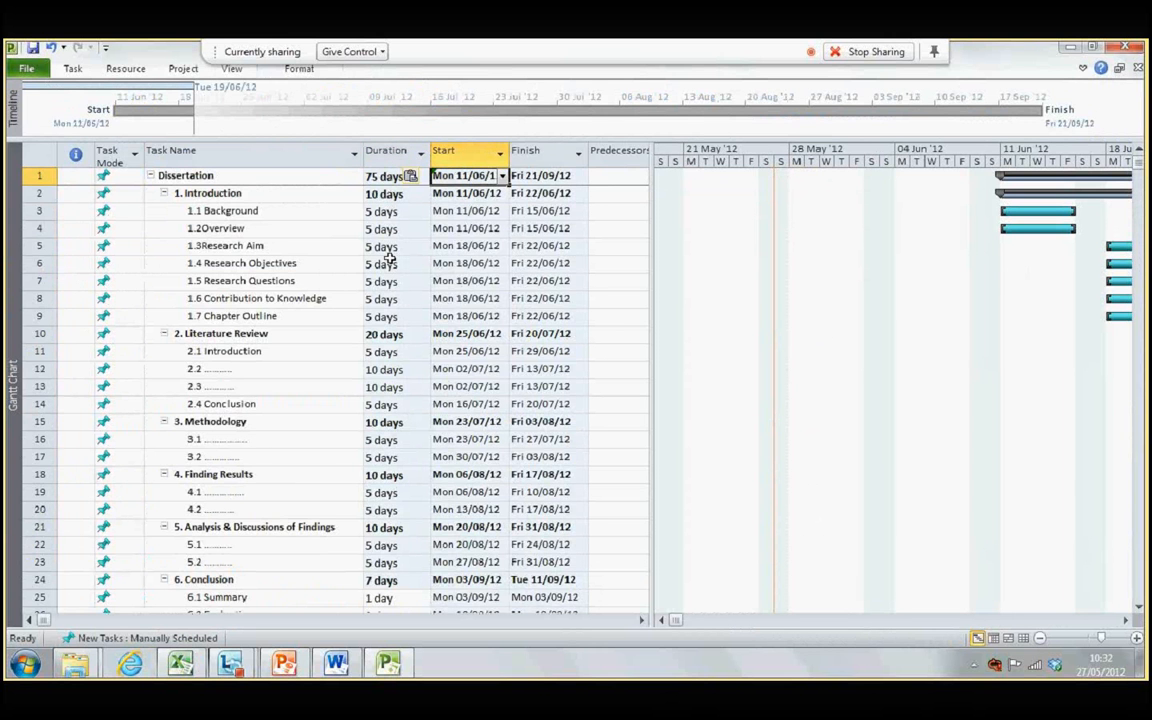
mouse_move(438, 415)
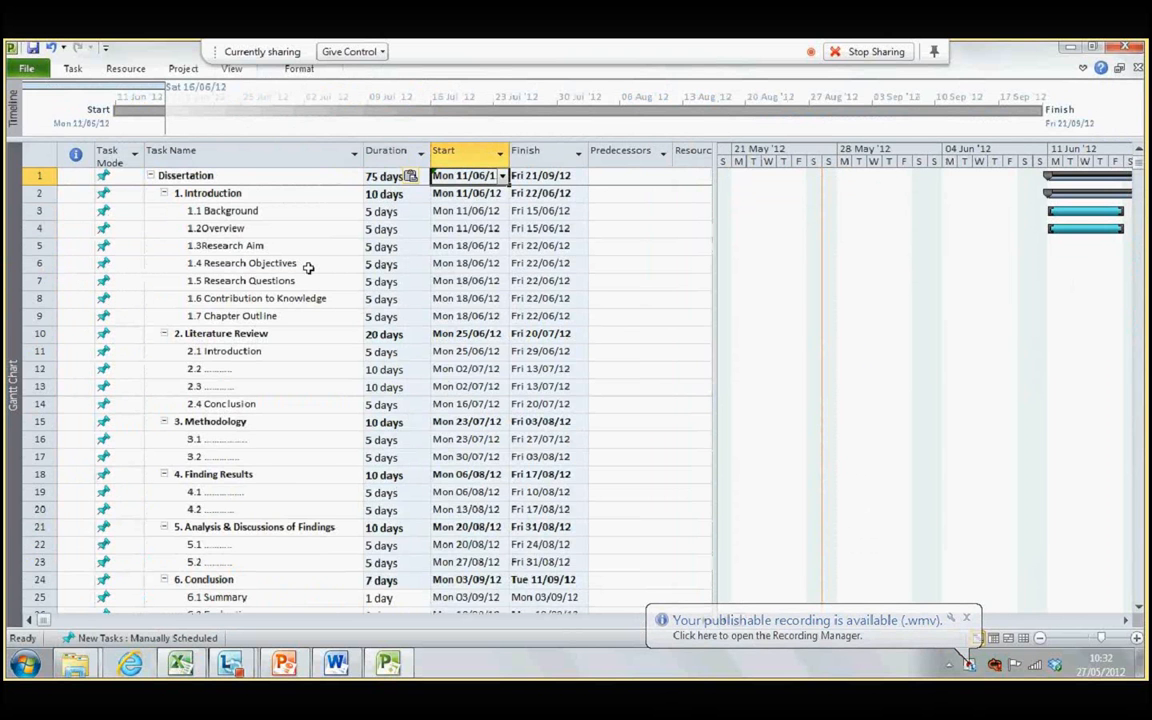
Step: Set task 4 (1.2 Overview) as predecessor of 1.3 Research Aim and view the link
click(225, 245)
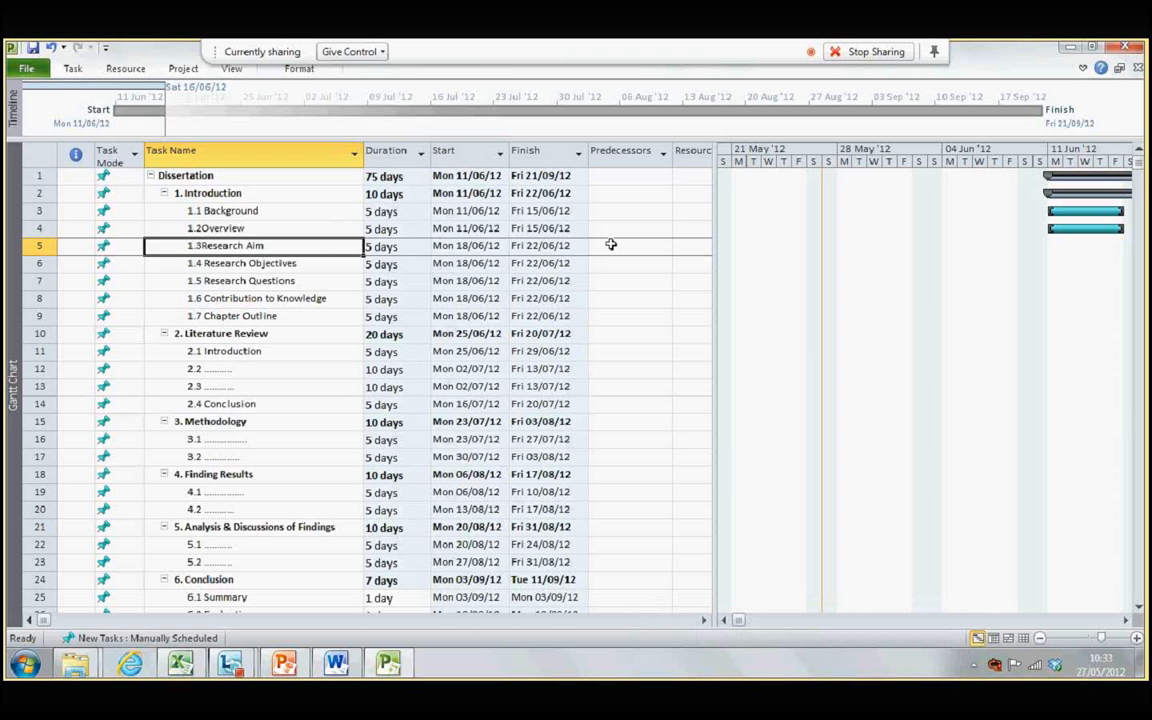
click(630, 246)
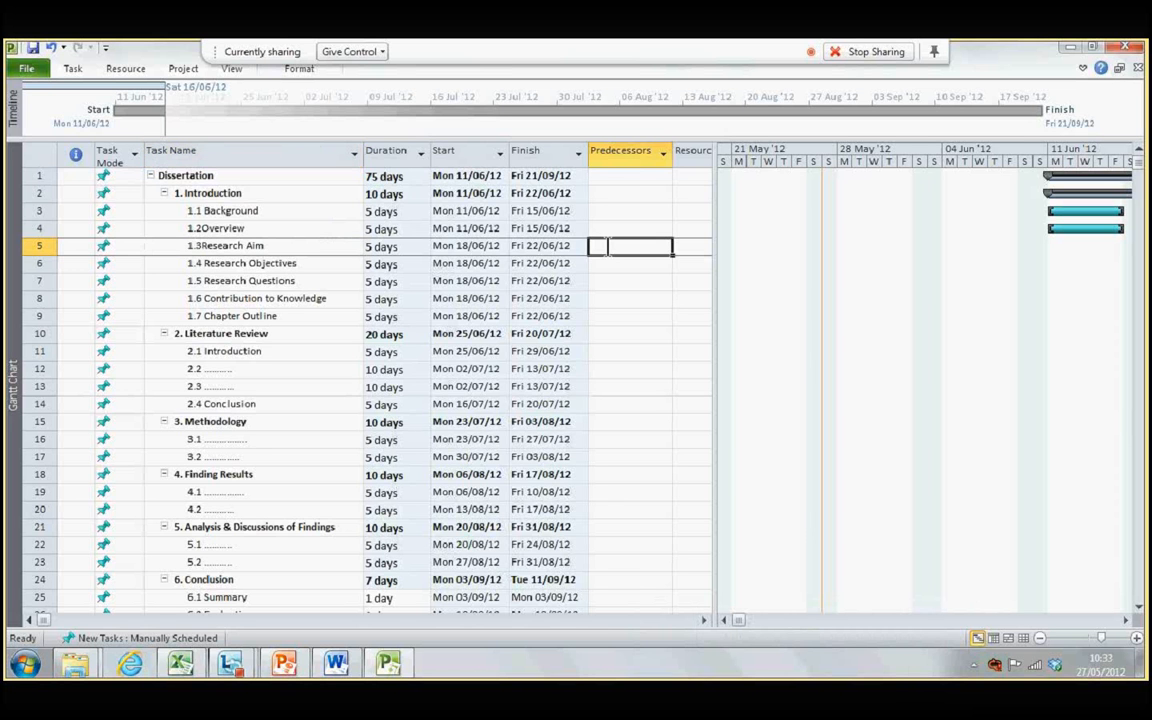
text(4)
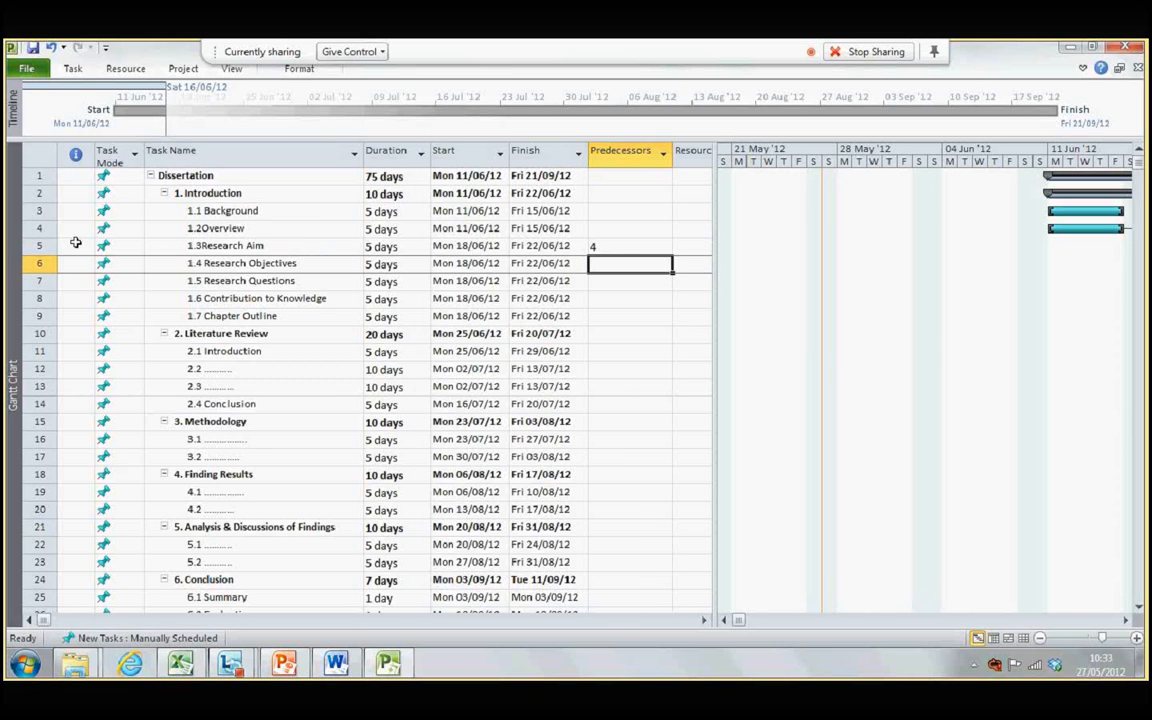
mouse_move(51, 241)
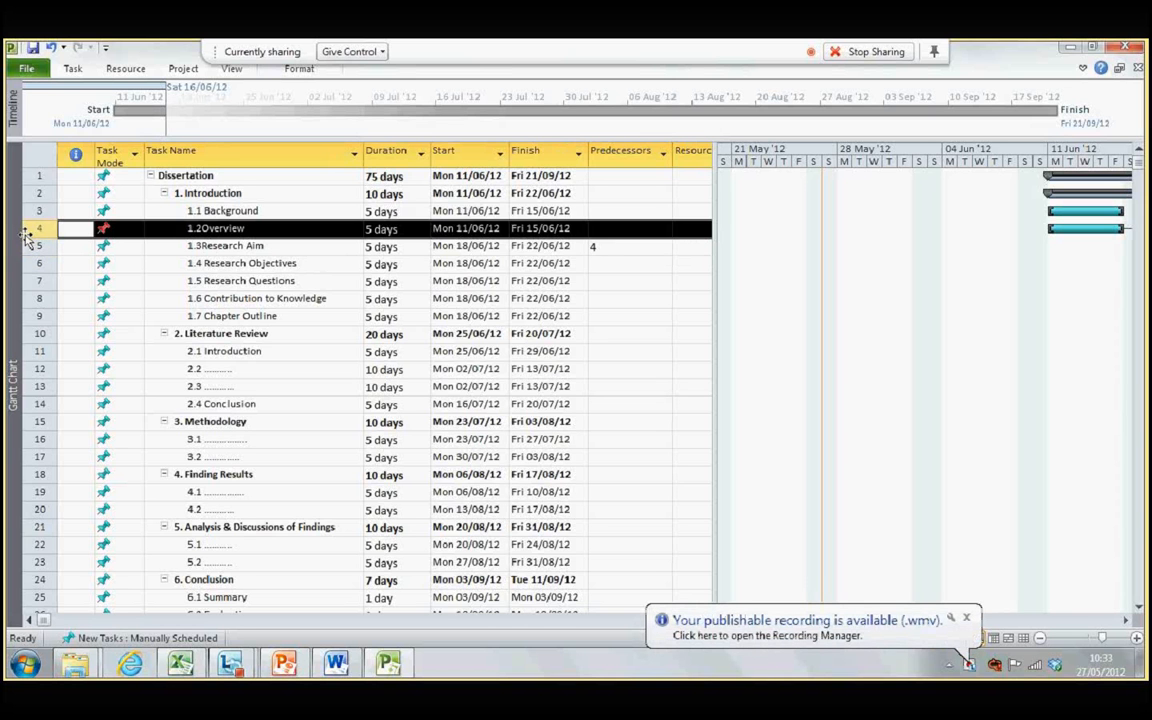
click(115, 280)
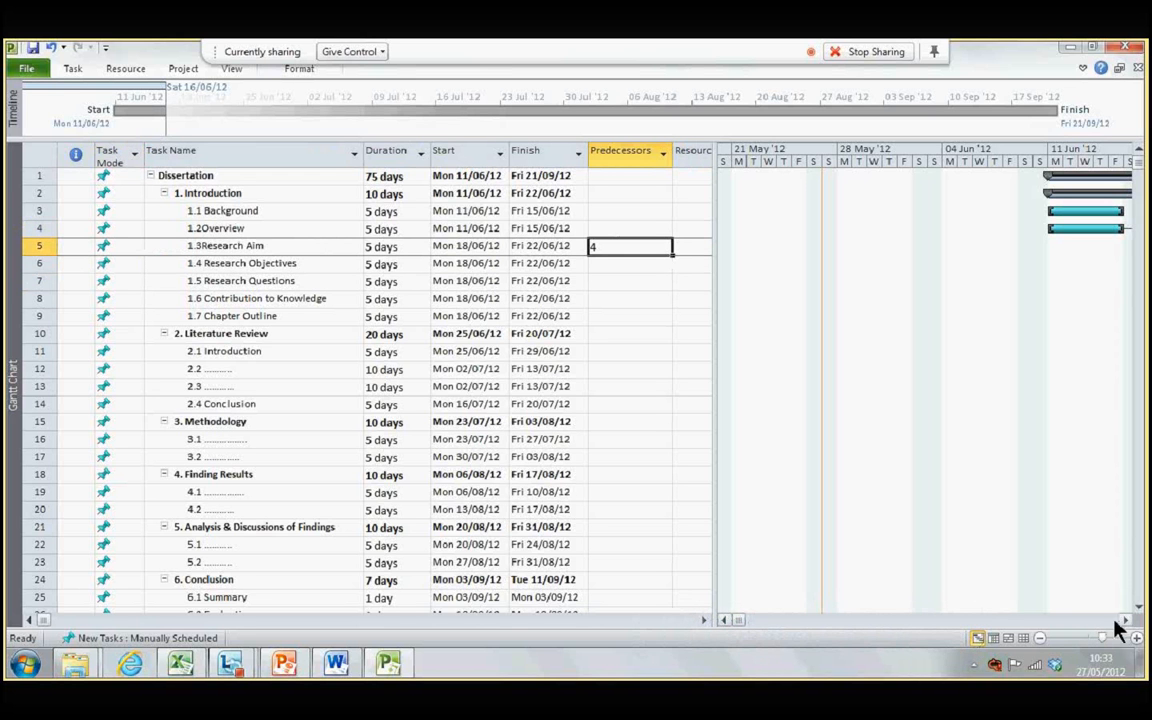
scroll(right, 3)
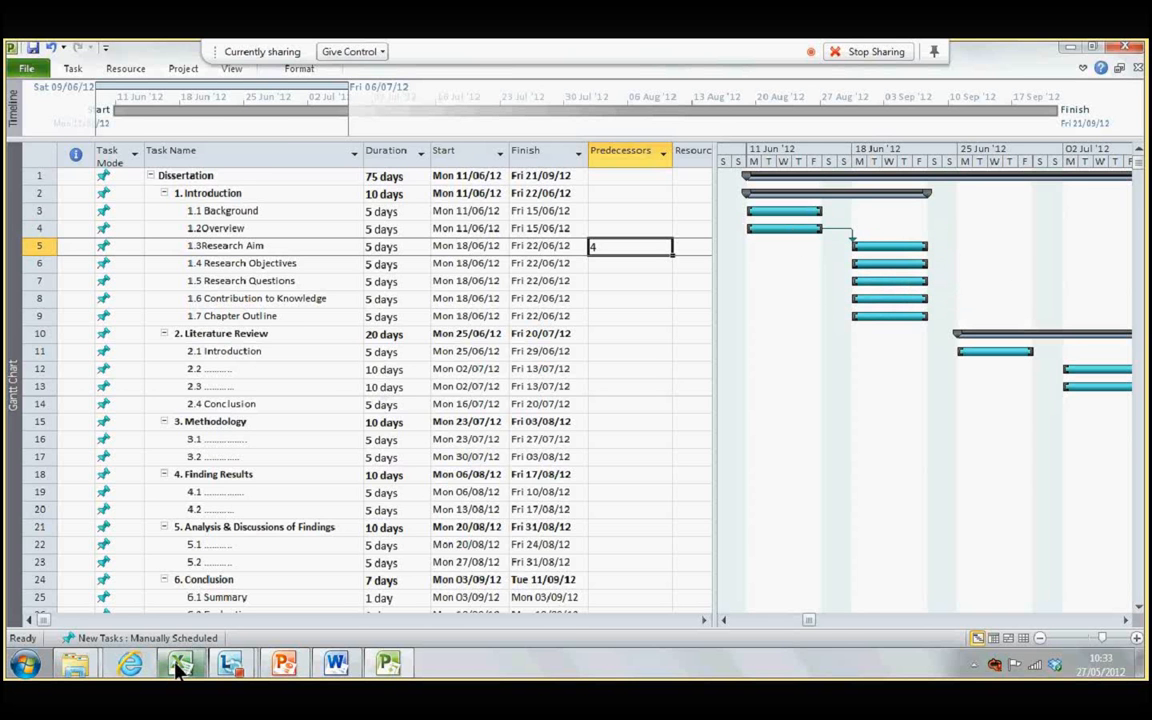
Step: Copy predecessor numbers H10:H23 from Excel into Project's Predecessors column
click(180, 663)
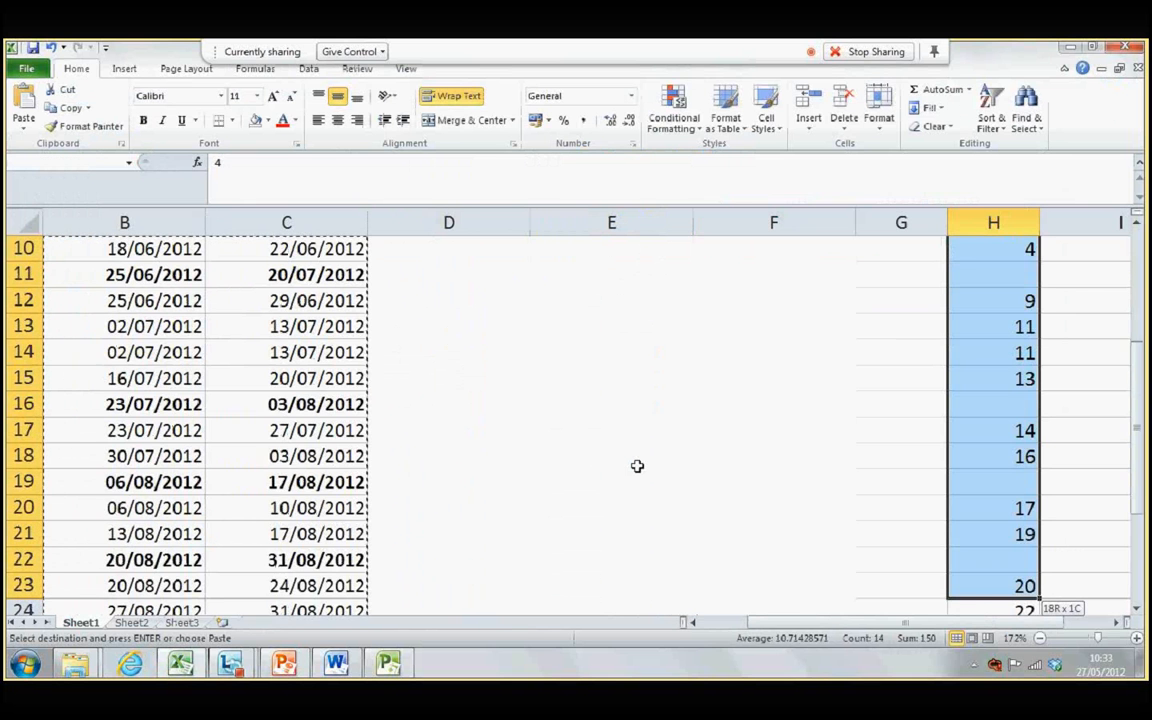
scroll(down, 3)
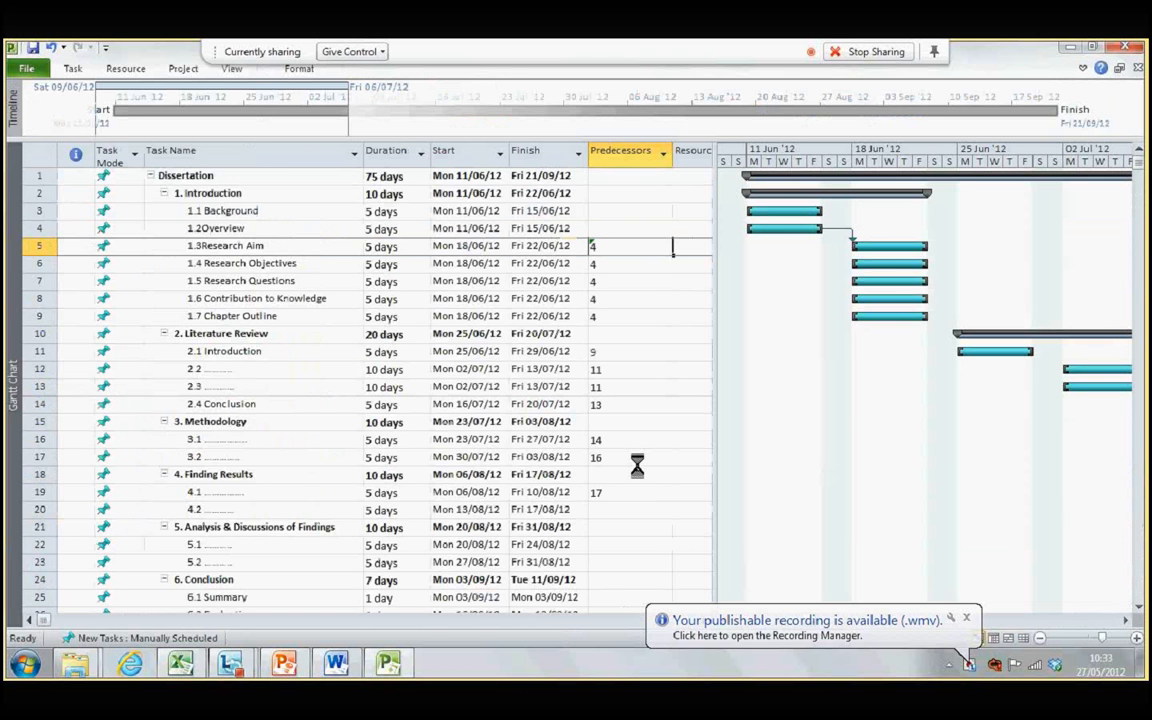
click(630, 246)
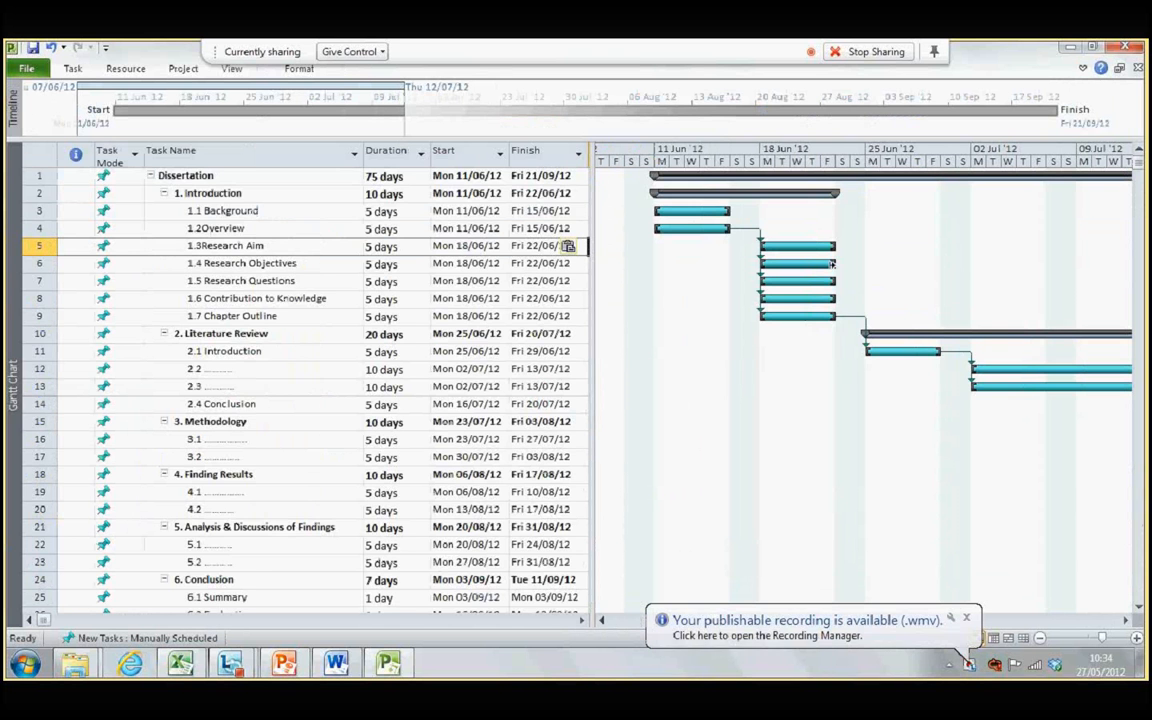
Step: Scroll the Gantt chart to view Introduction subtasks chained into Literature Review tasks
scroll(down, 3)
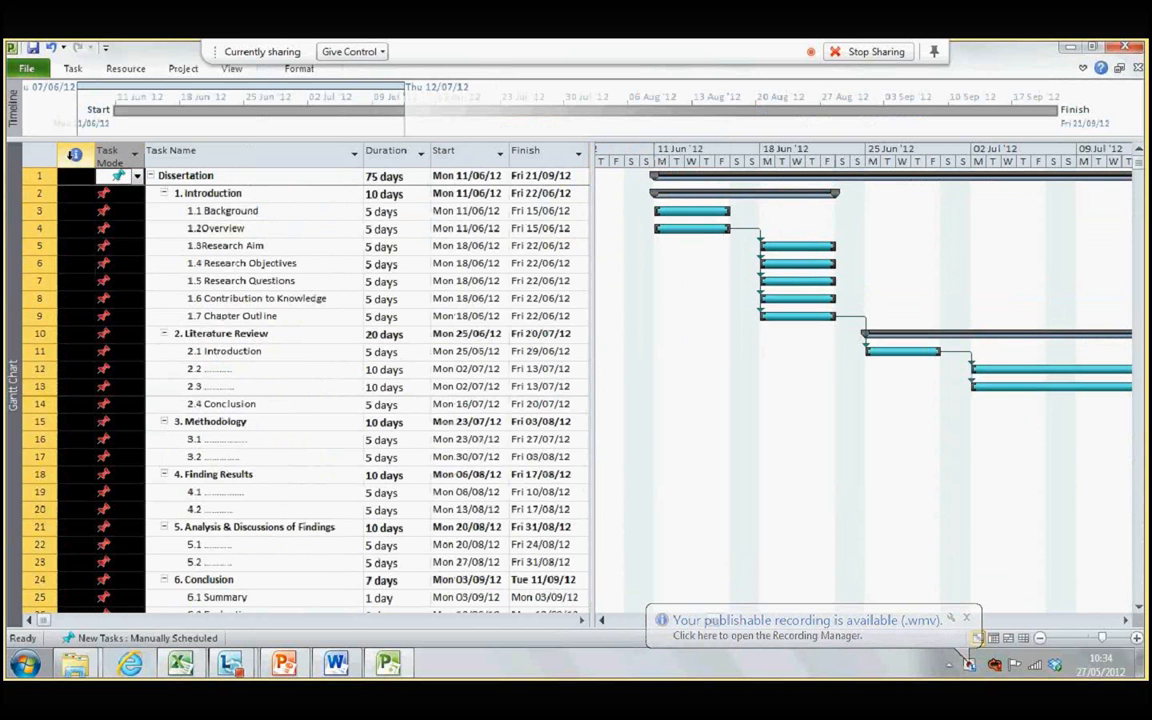
mouse_move(75, 155)
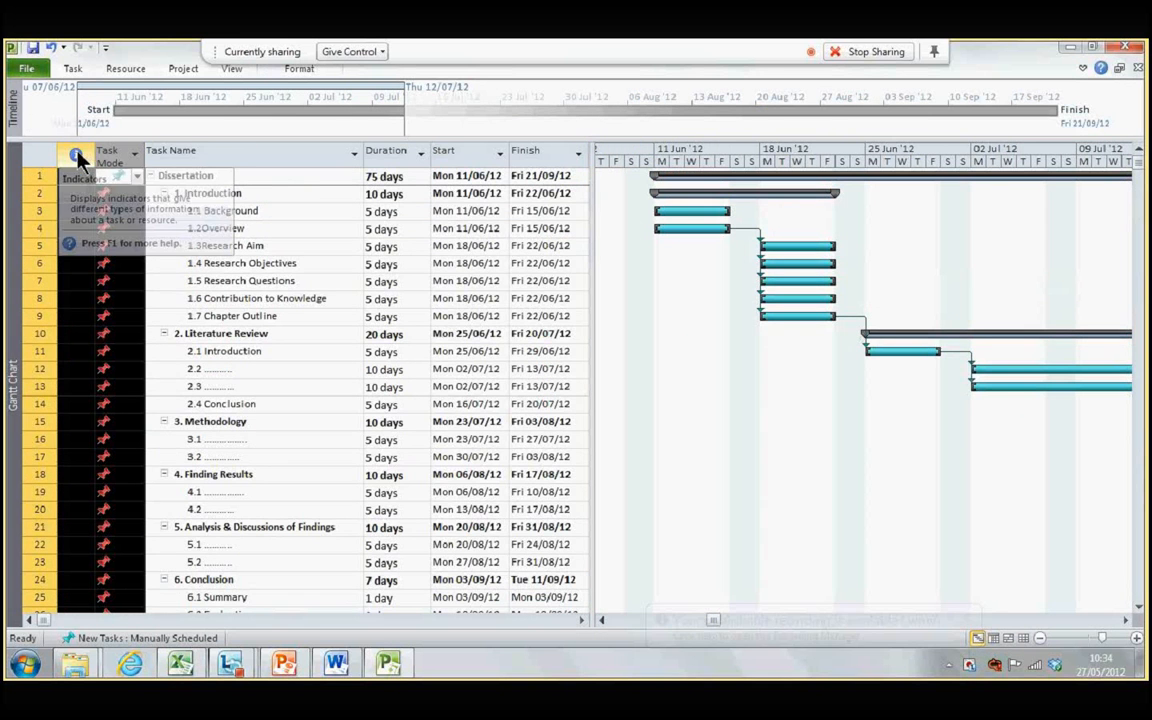
Step: Hide the selected indicator and task mode columns, then turn off Show Timeline
right_click(105, 156)
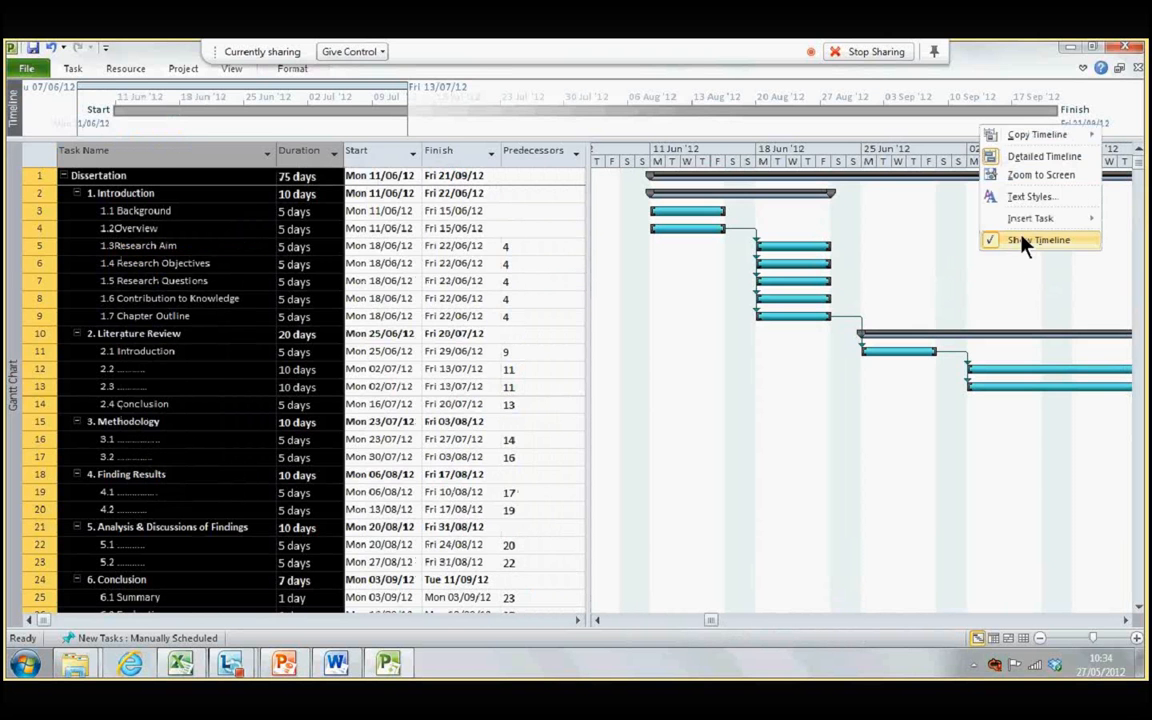
click(1037, 239)
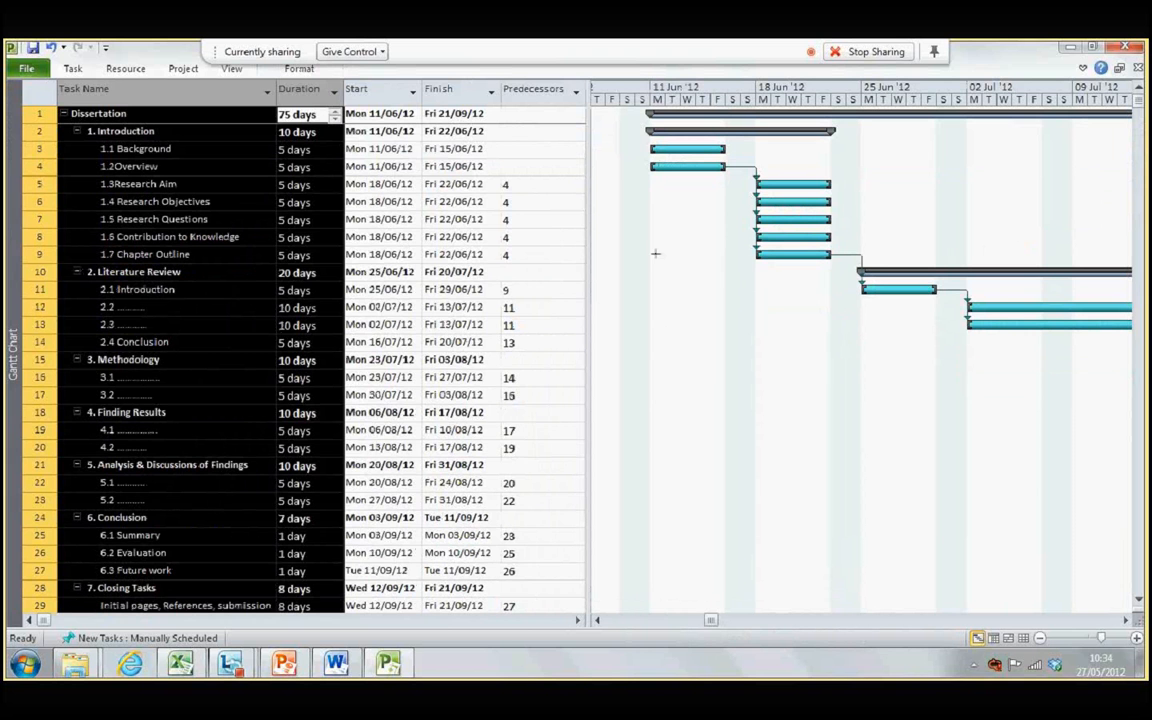
mouse_move(918, 95)
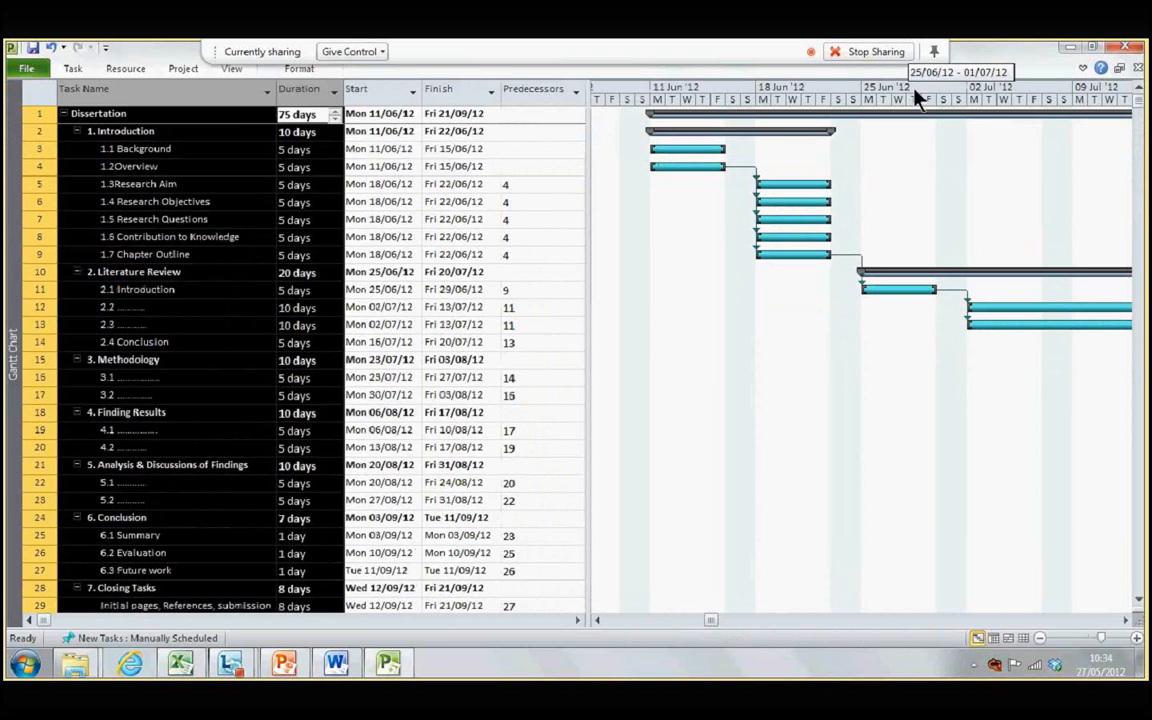
Step: Zoom the Gantt timescale to Entire project and drag the split bar left to widen the chart
right_click(915, 95)
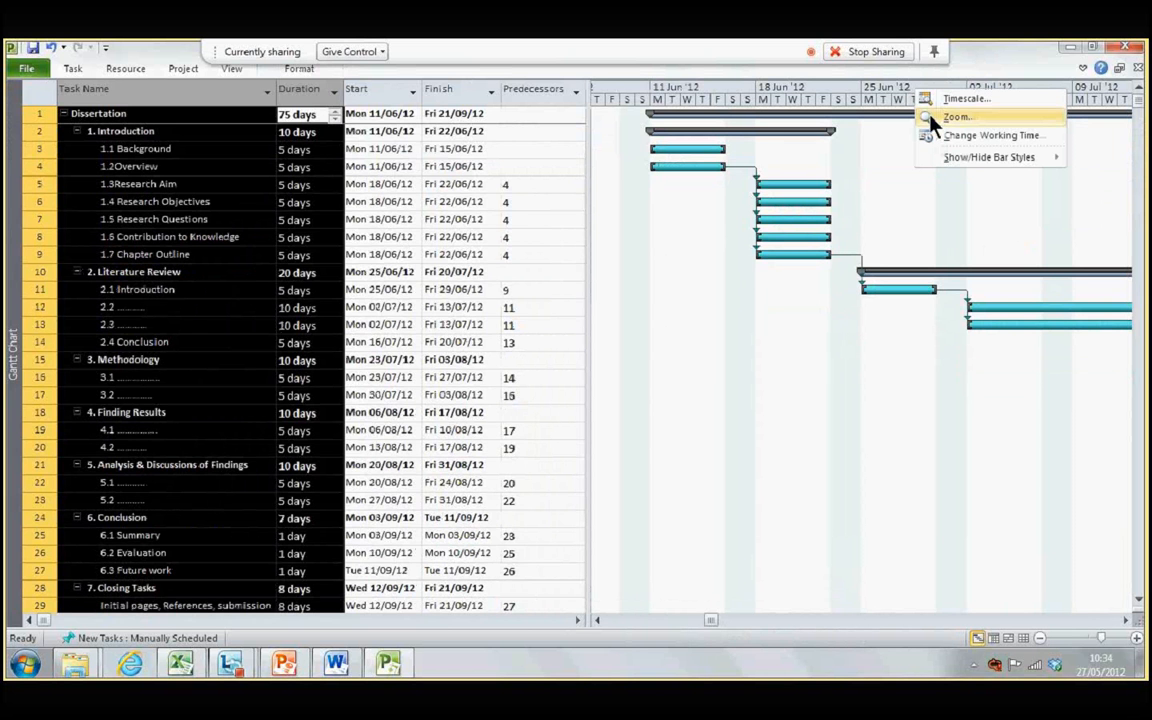
click(957, 117)
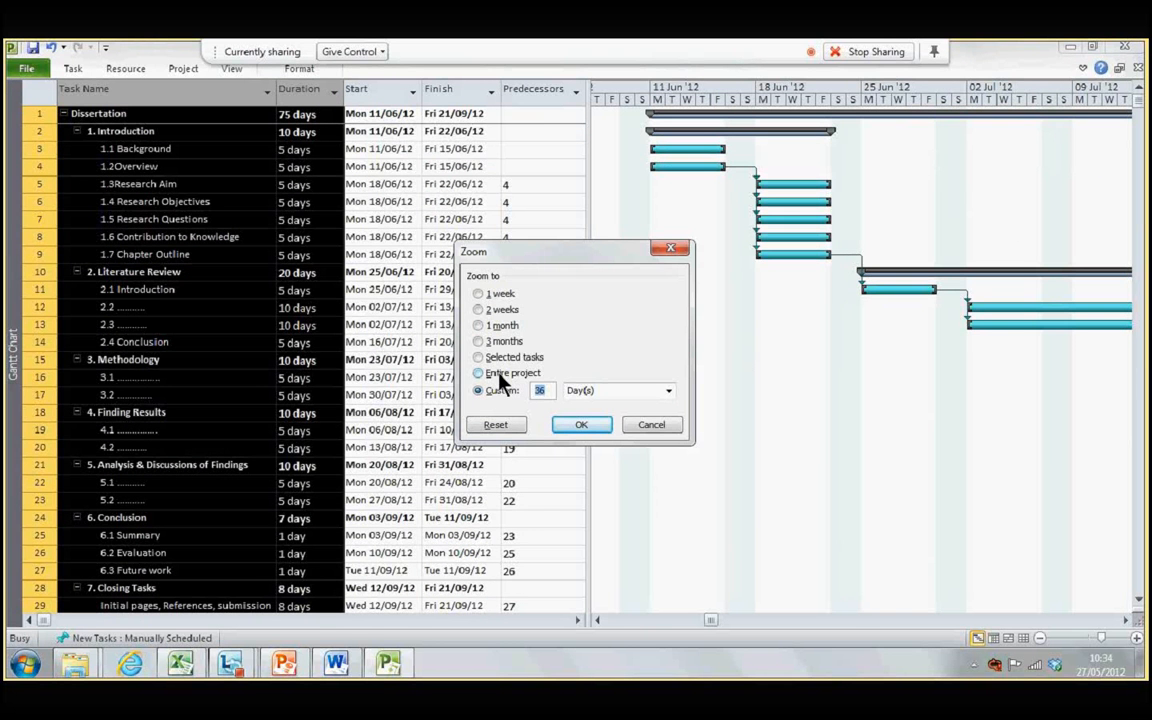
click(581, 424)
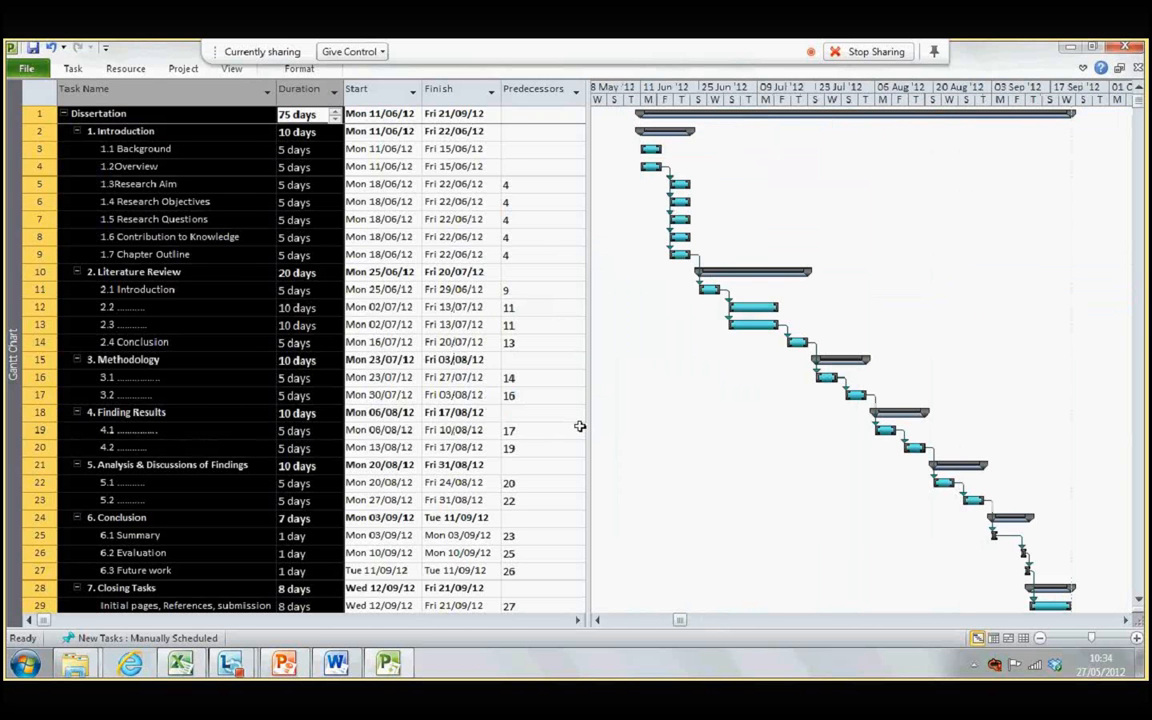
drag(590, 428, 535, 428)
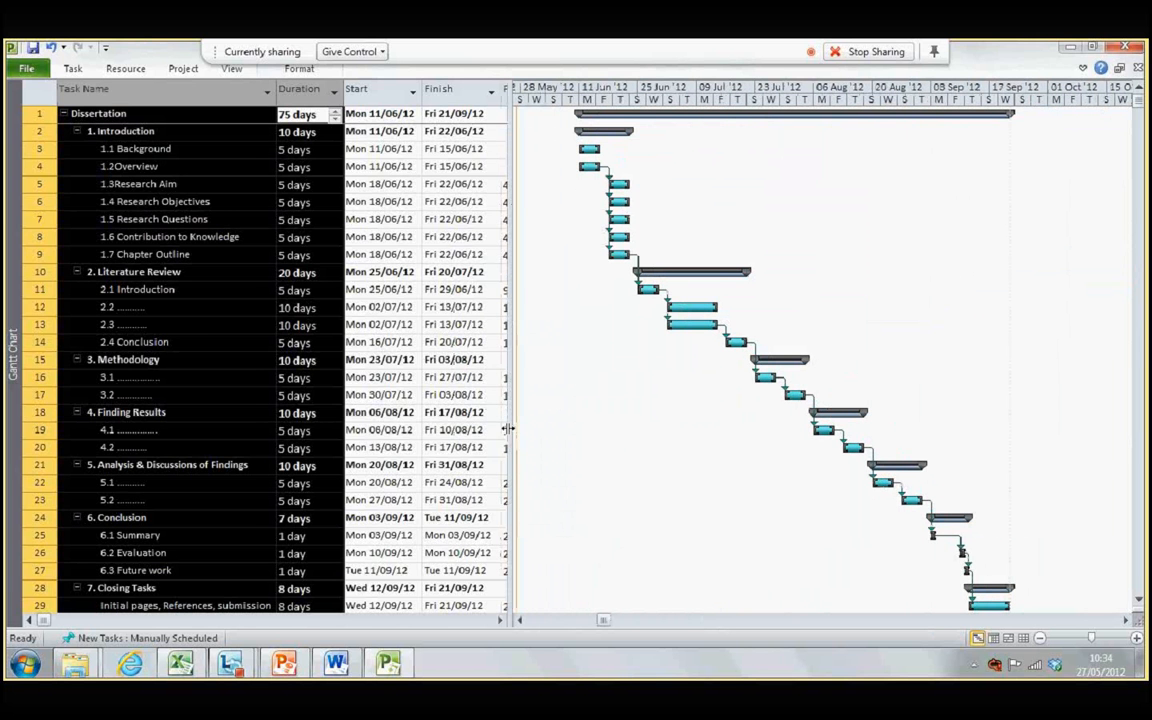
click(455, 131)
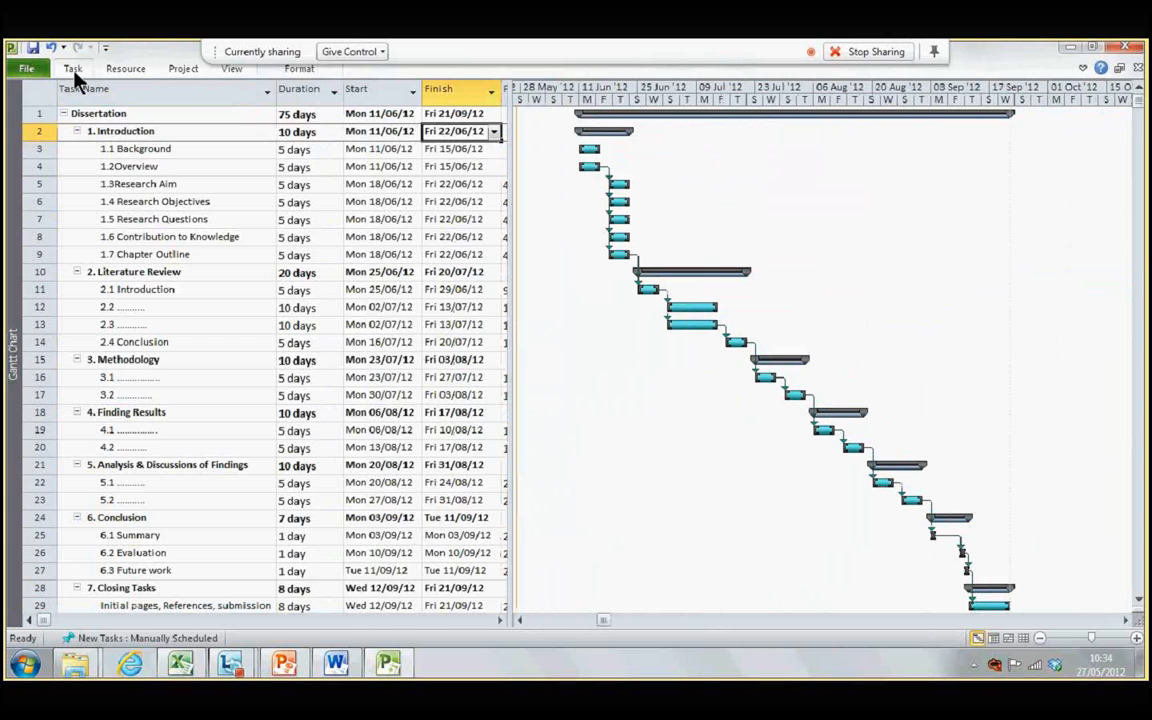
Step: Copy the Gantt chart as a picture, keeping For screen and Rows on screen
click(72, 68)
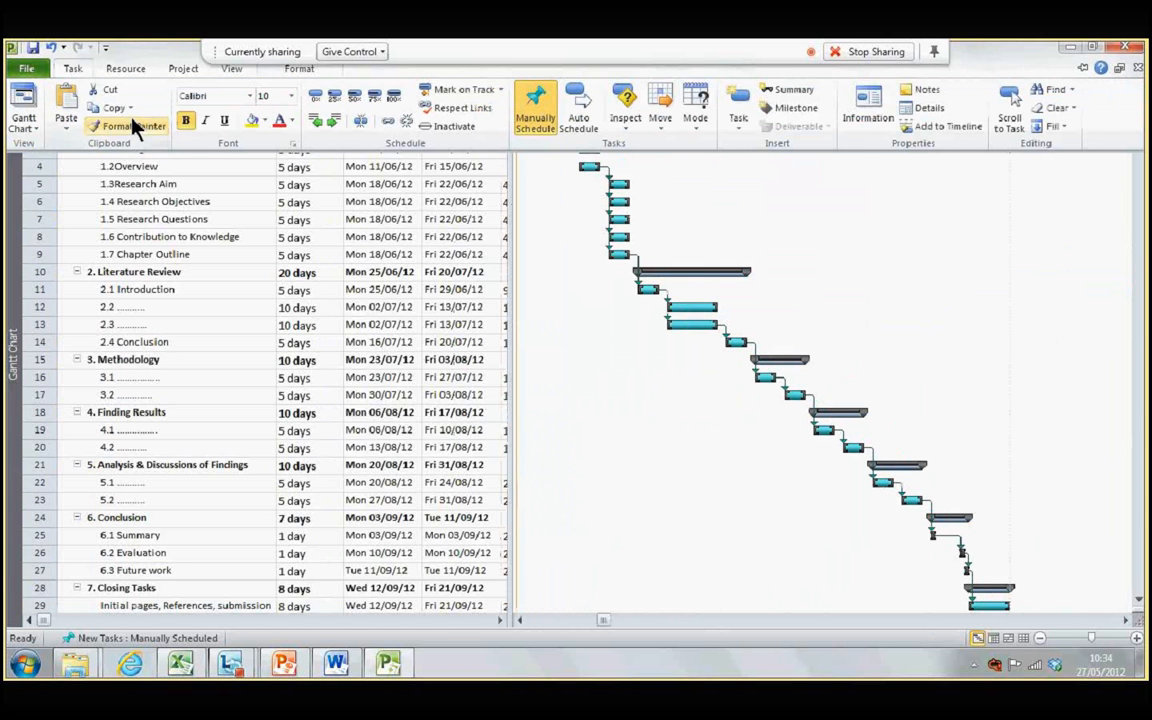
mouse_move(135, 125)
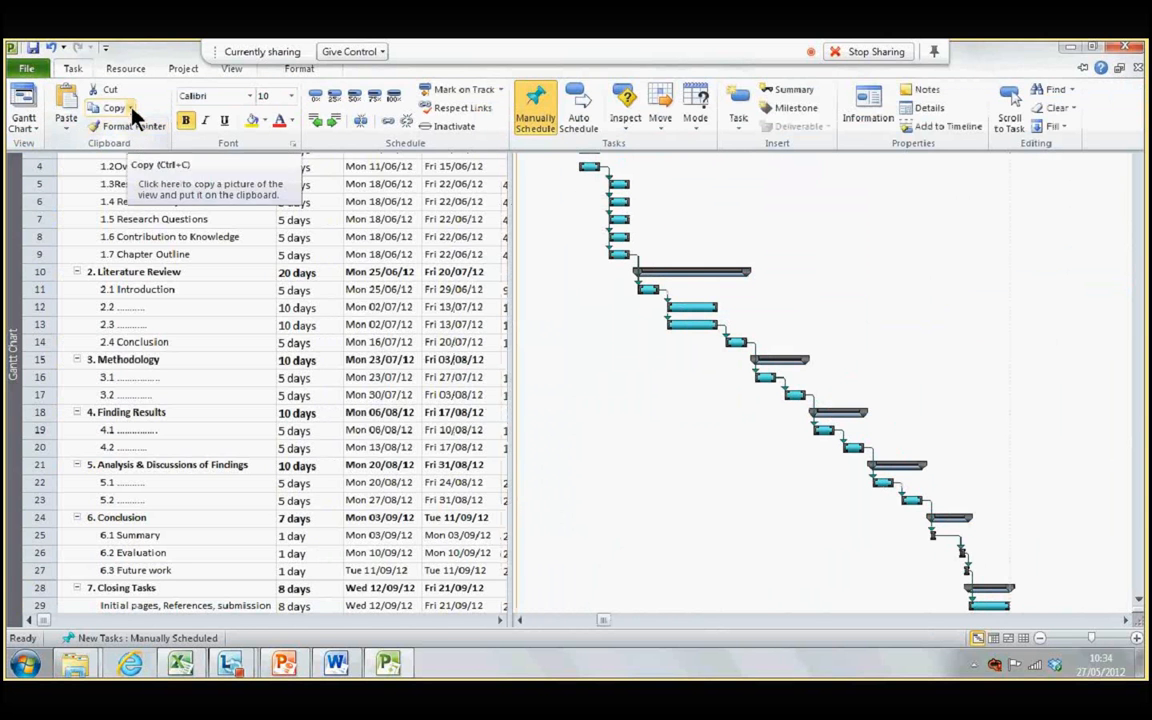
click(131, 107)
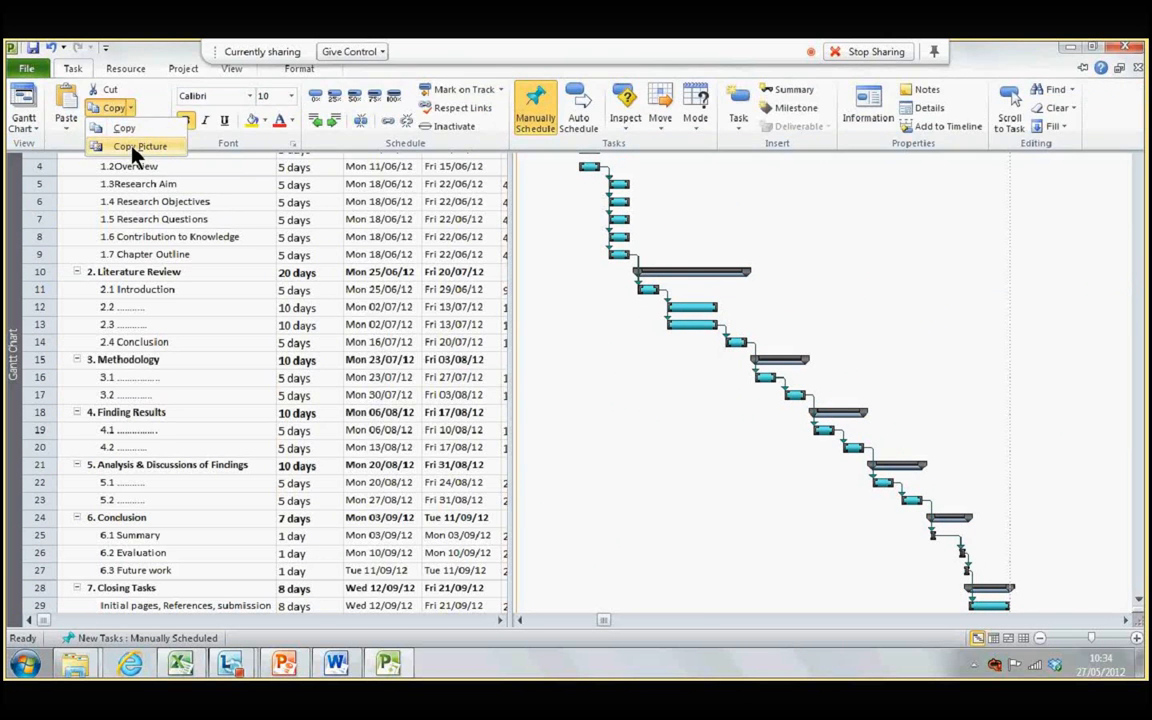
click(140, 146)
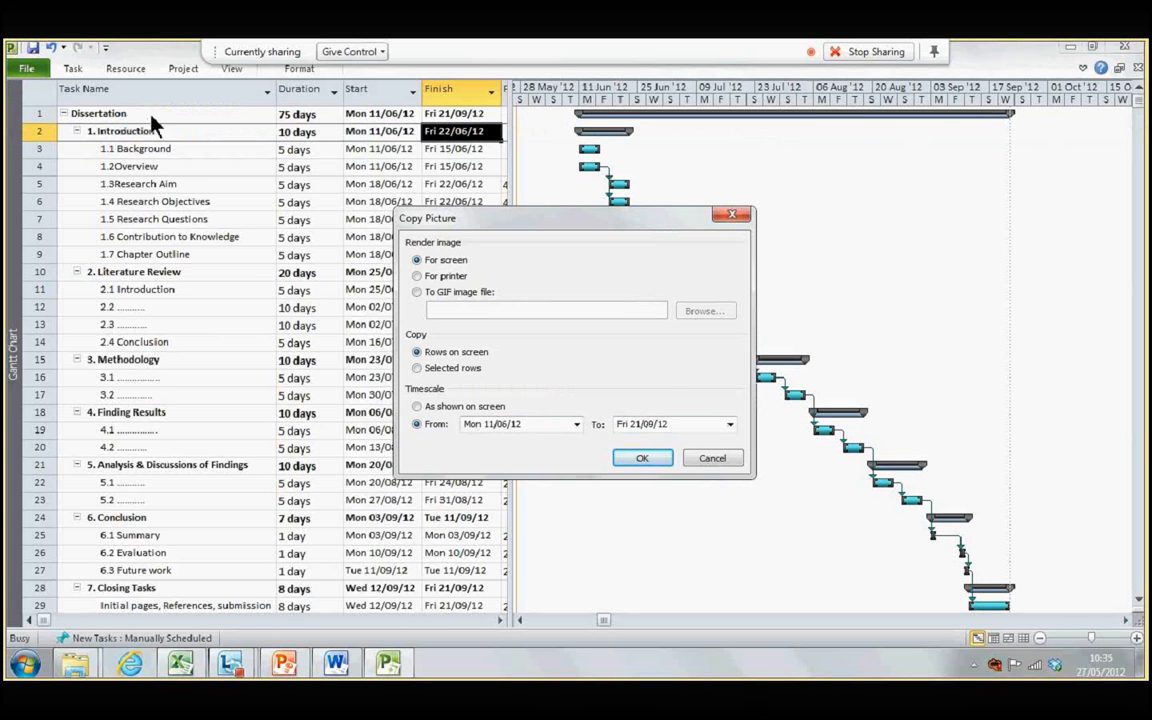
click(641, 458)
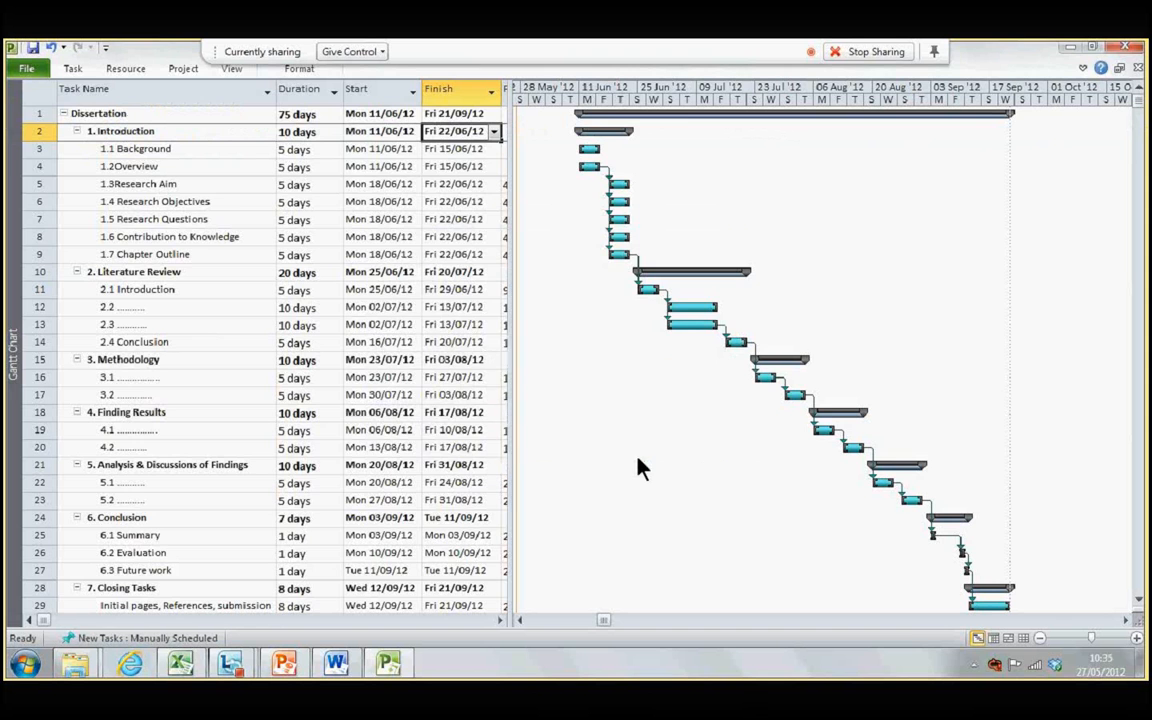
click(337, 663)
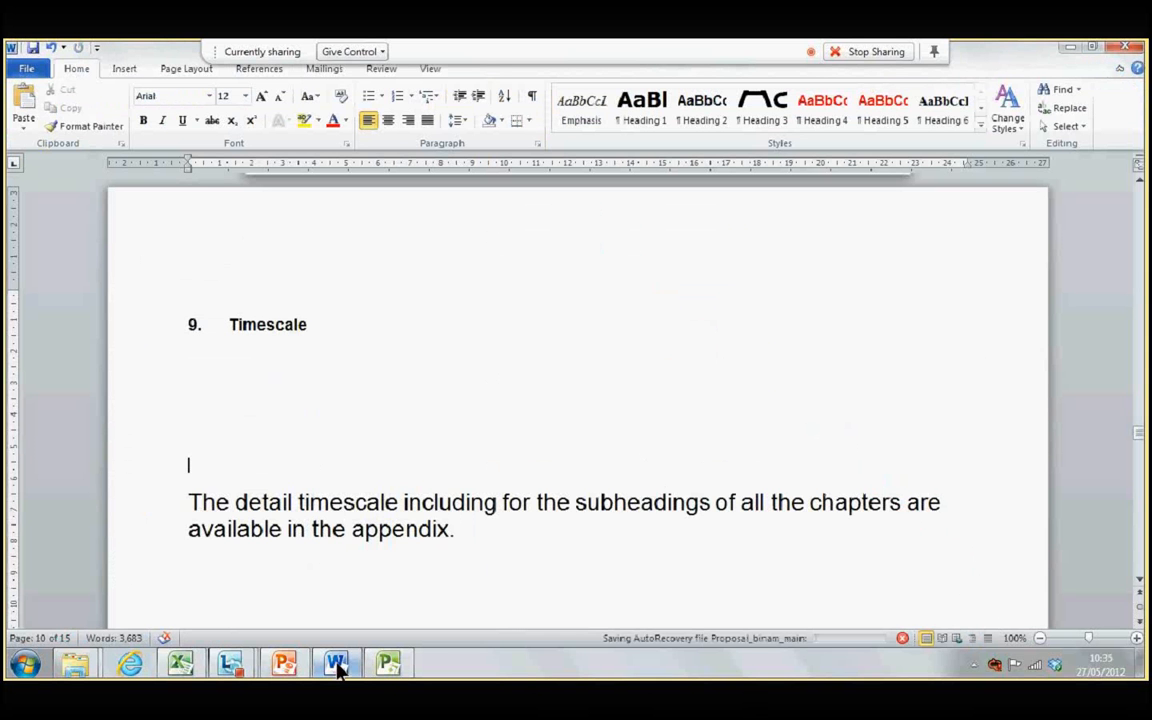
Step: Scroll down to the last page of the Word proposal
scroll(down, 3)
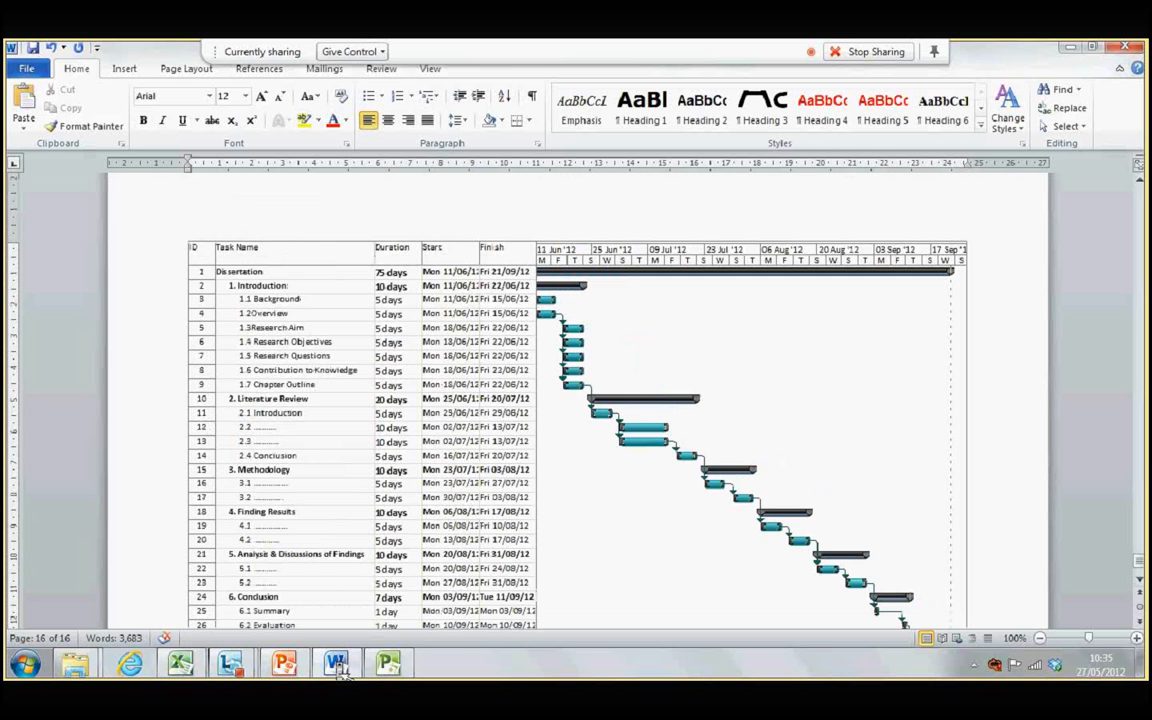
scroll(down, 3)
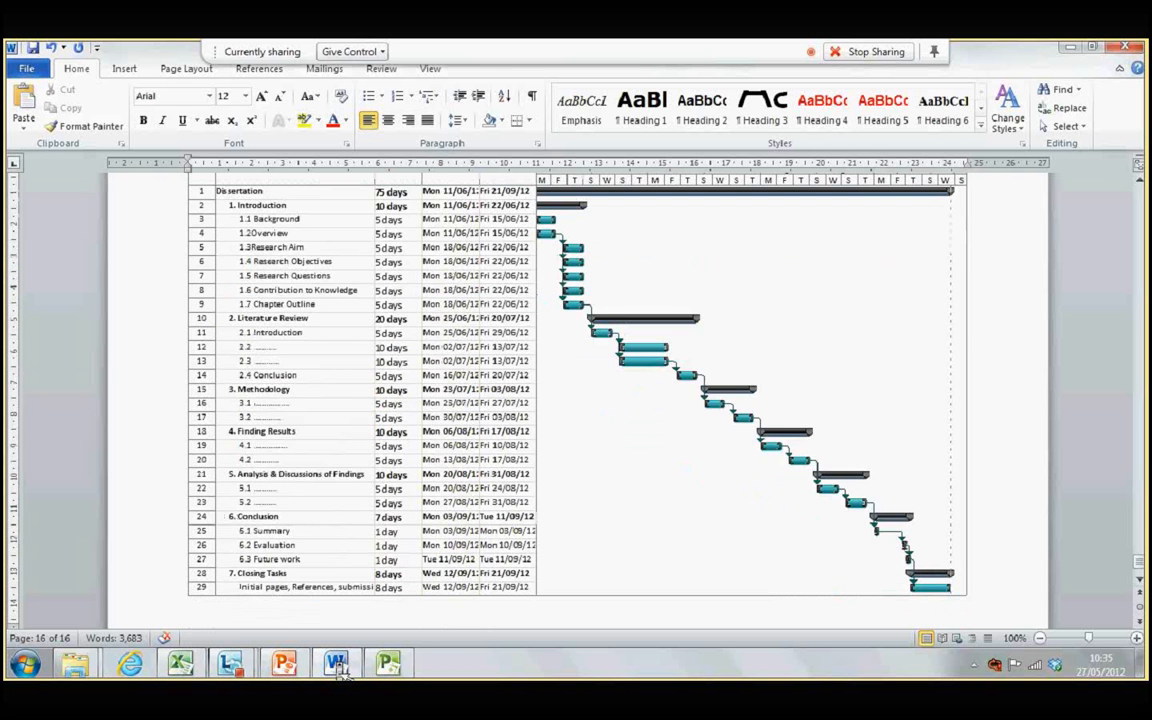